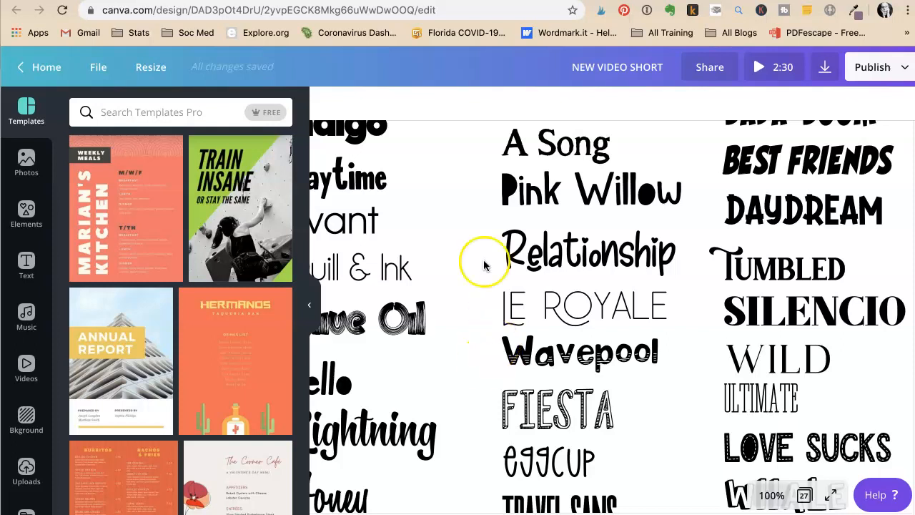
Step: Go to the Canva home page and start a new blank Twitter Post design
{"action": "left_click", "coordinate": [588, 250]}
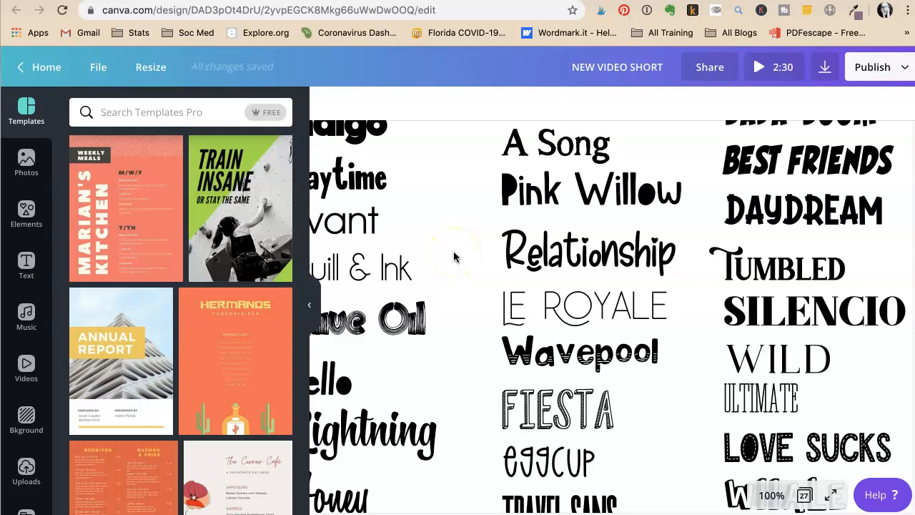
{"action": "mouse_move", "coordinate": [466, 249]}
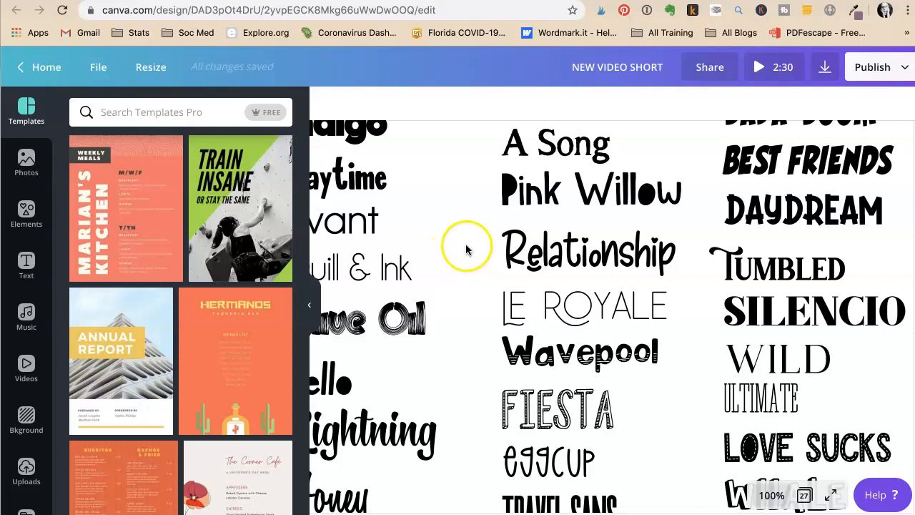
{"action": "left_click", "coordinate": [46, 66]}
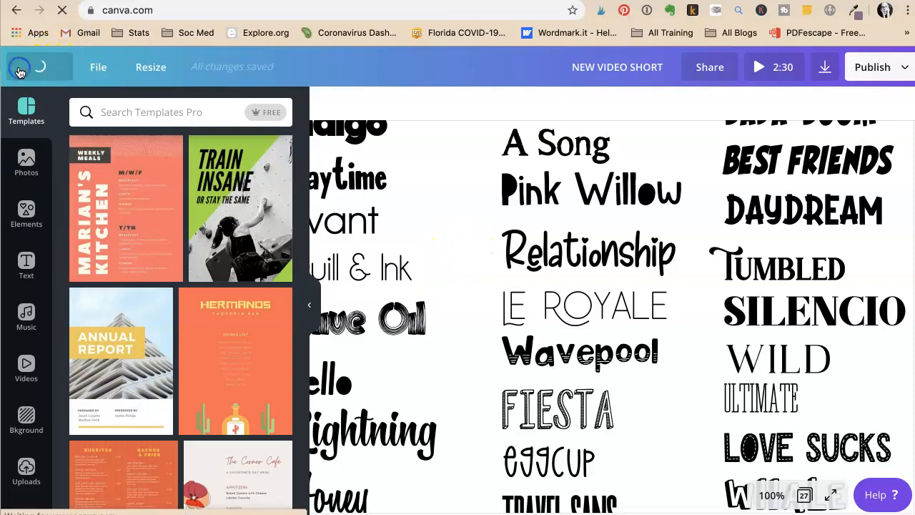
{"action": "left_click", "coordinate": [20, 67]}
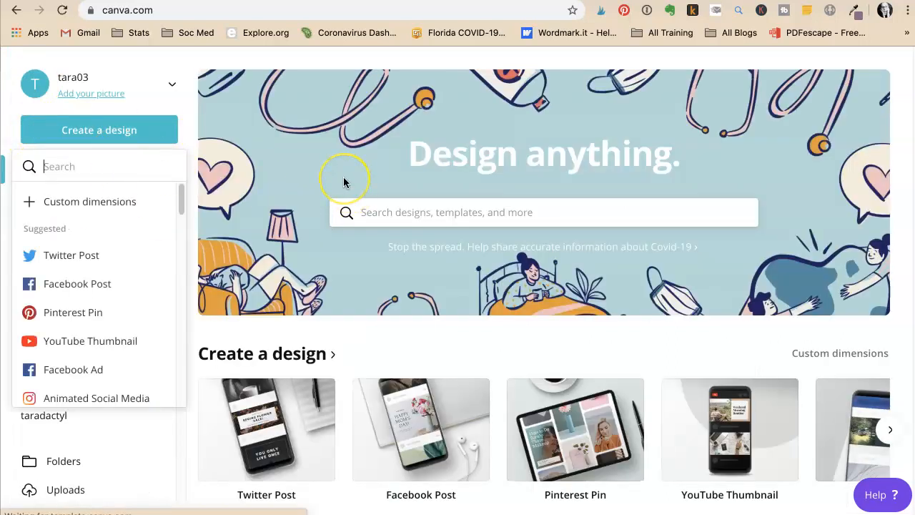
{"action": "mouse_move", "coordinate": [119, 194]}
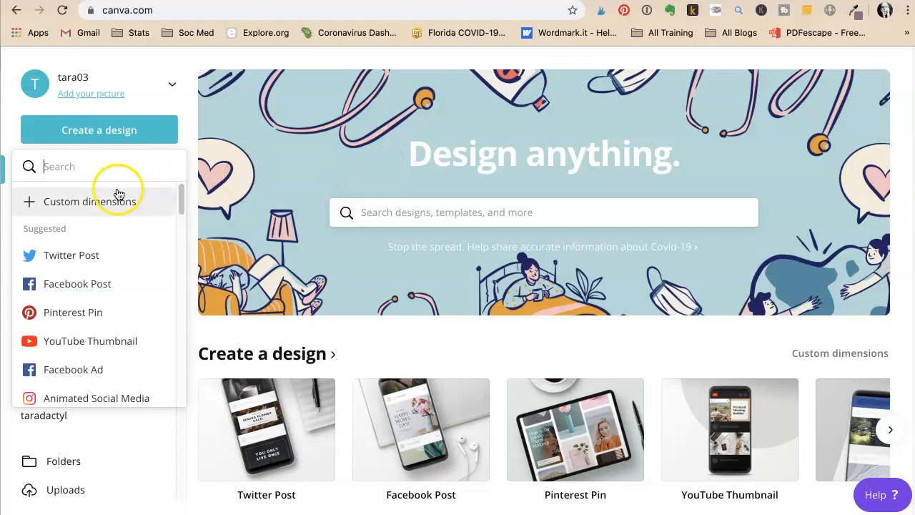
{"action": "left_click", "coordinate": [70, 256]}
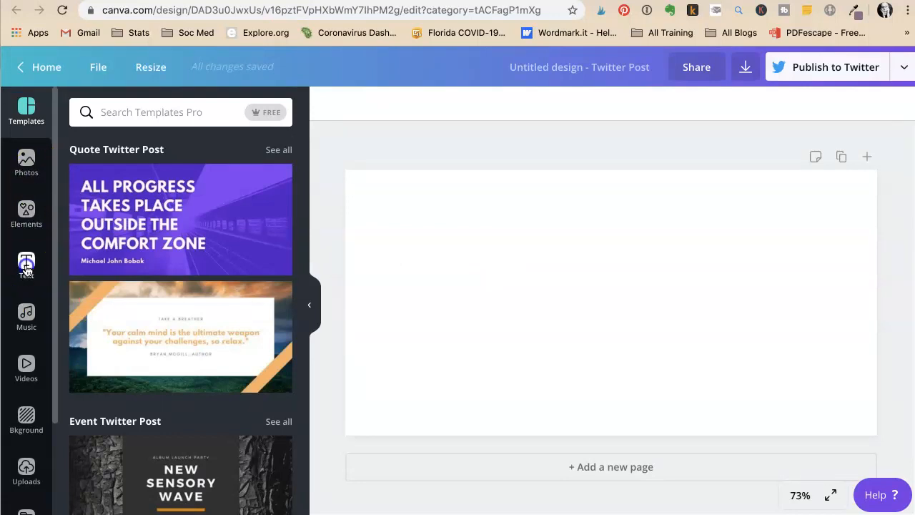
Step: Add an 'Add a heading' text box in Impact and browse the available fonts
{"action": "left_click", "coordinate": [26, 265]}
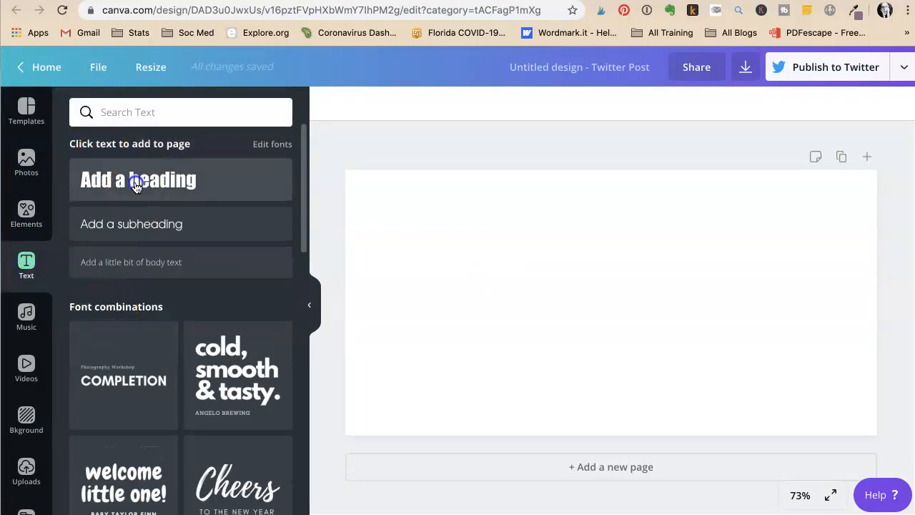
{"action": "left_click", "coordinate": [138, 180]}
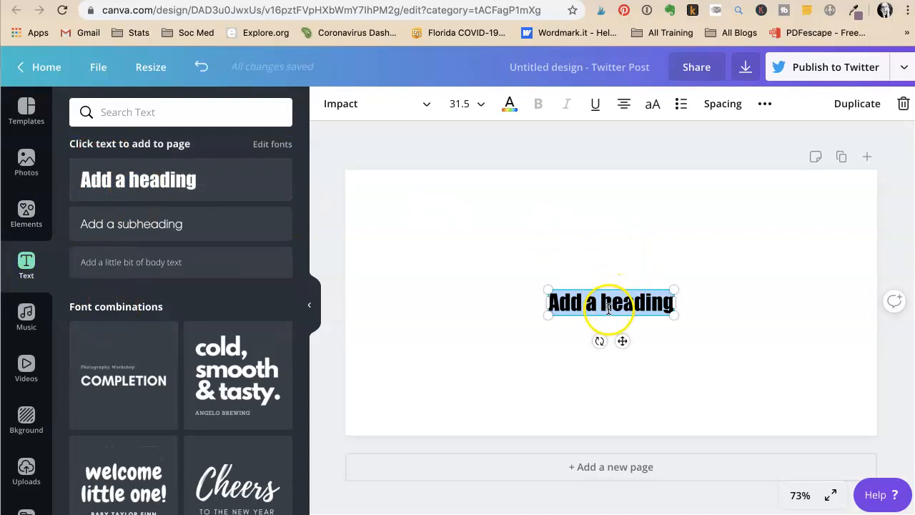
{"action": "left_click", "coordinate": [377, 103]}
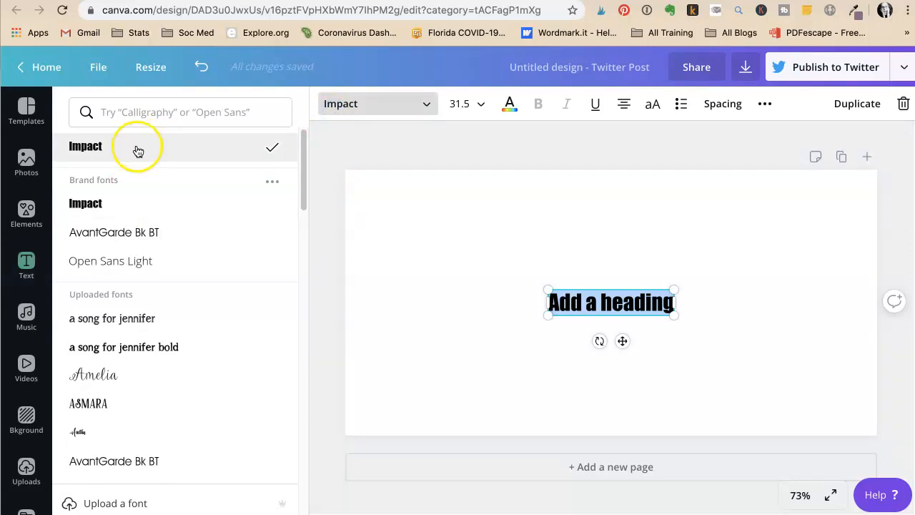
{"action": "mouse_move", "coordinate": [112, 319]}
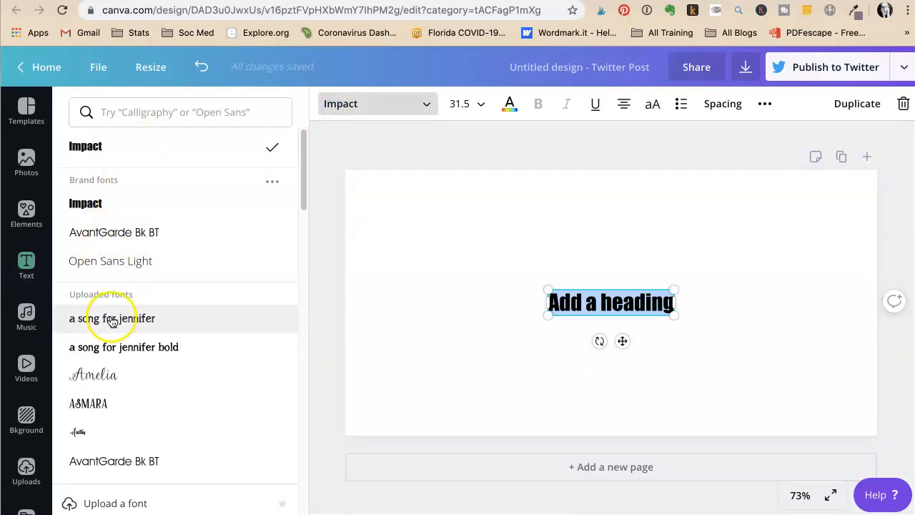
{"action": "mouse_move", "coordinate": [106, 436]}
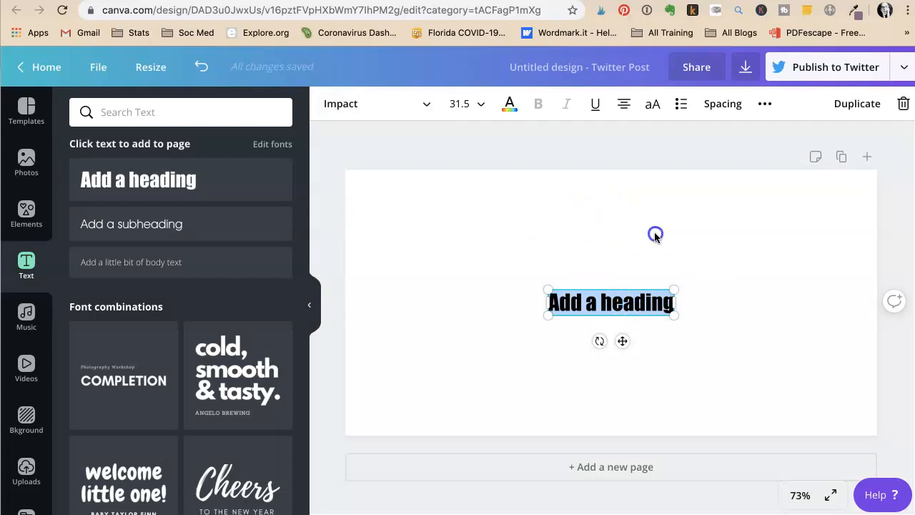
Step: Scroll through the font reference sheet's columns, then return to the empty Twitter Post
{"action": "left_click_drag", "start_coordinate": [610, 301], "coordinate": [418, 196]}
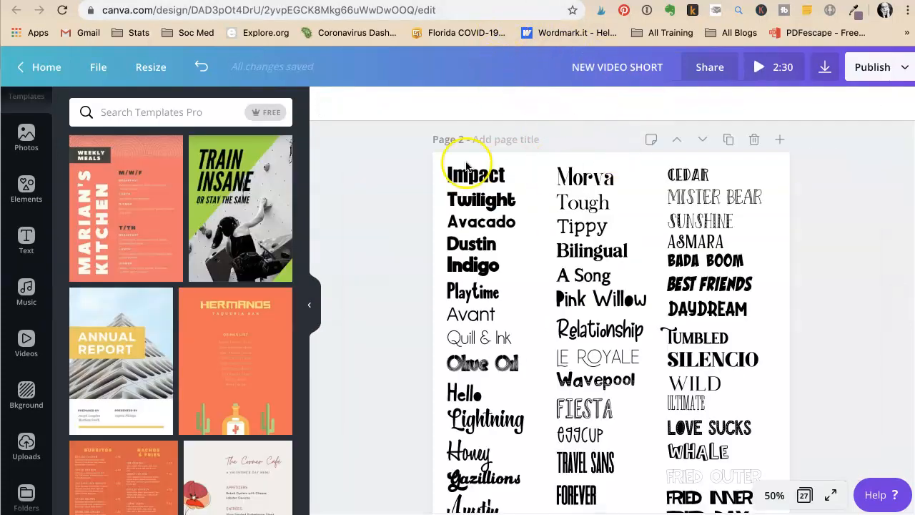
{"action": "scroll", "scroll_direction": "down", "scroll_amount": 3}
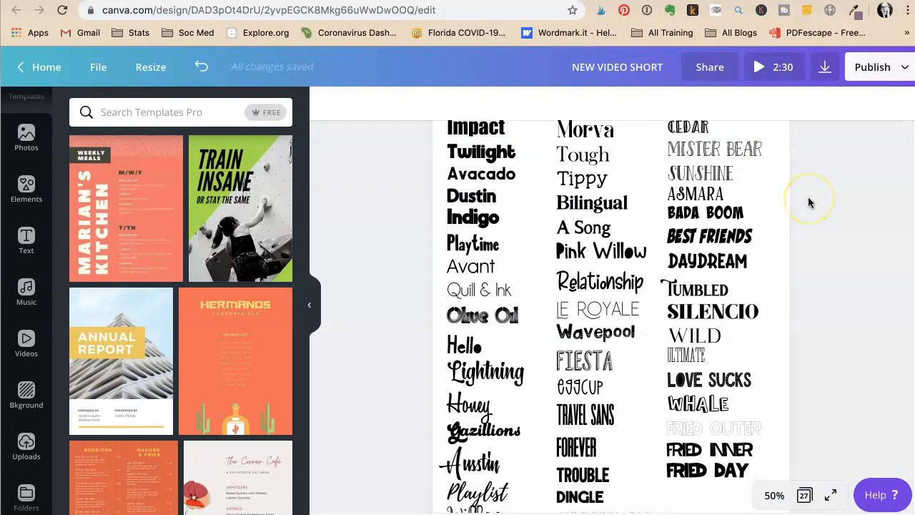
{"action": "scroll", "scroll_direction": "down", "scroll_amount": 3}
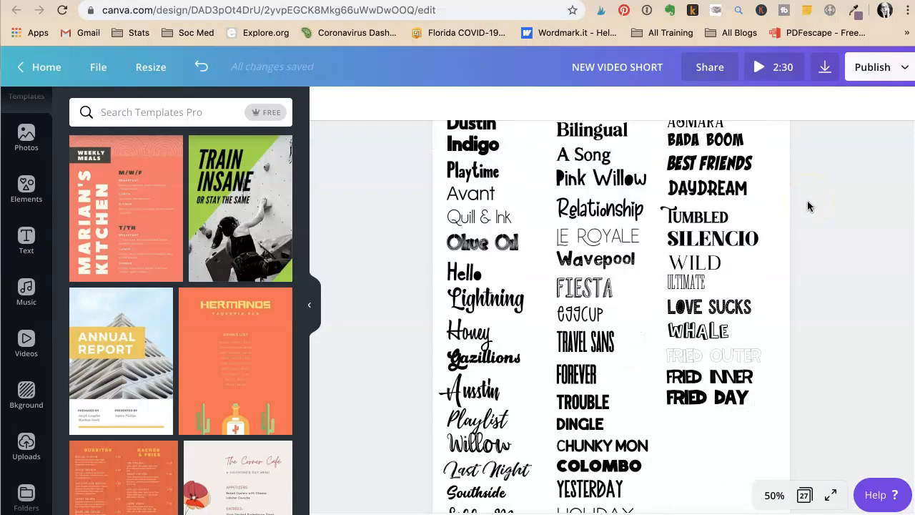
{"action": "left_click", "coordinate": [611, 276]}
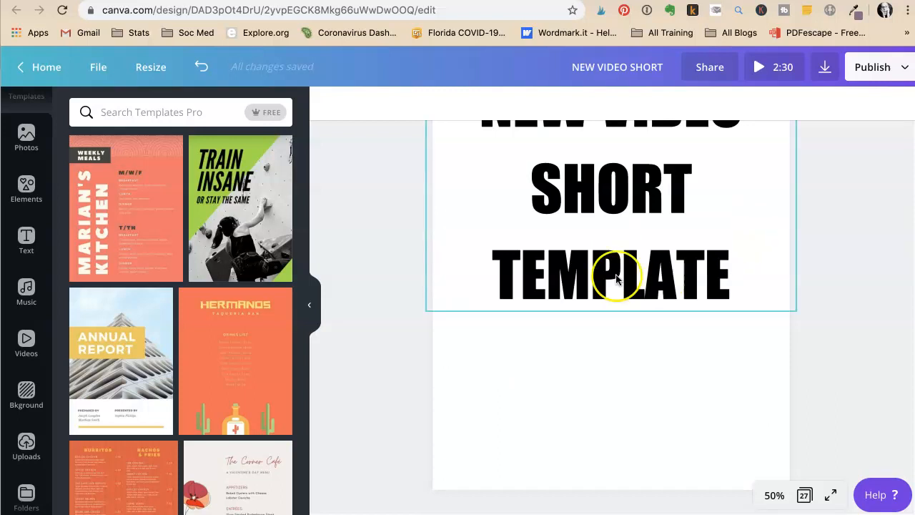
{"action": "scroll", "scroll_direction": "down", "scroll_amount": 3}
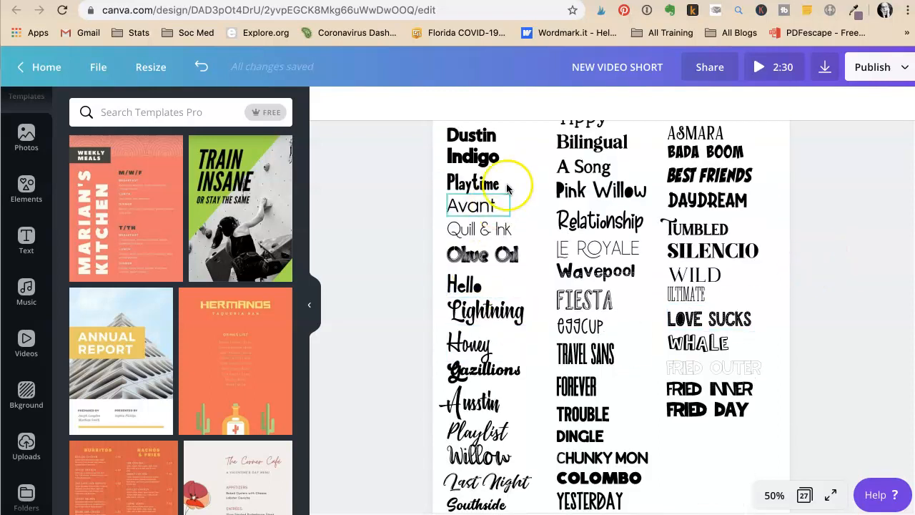
{"action": "scroll", "scroll_direction": "down", "scroll_amount": 3}
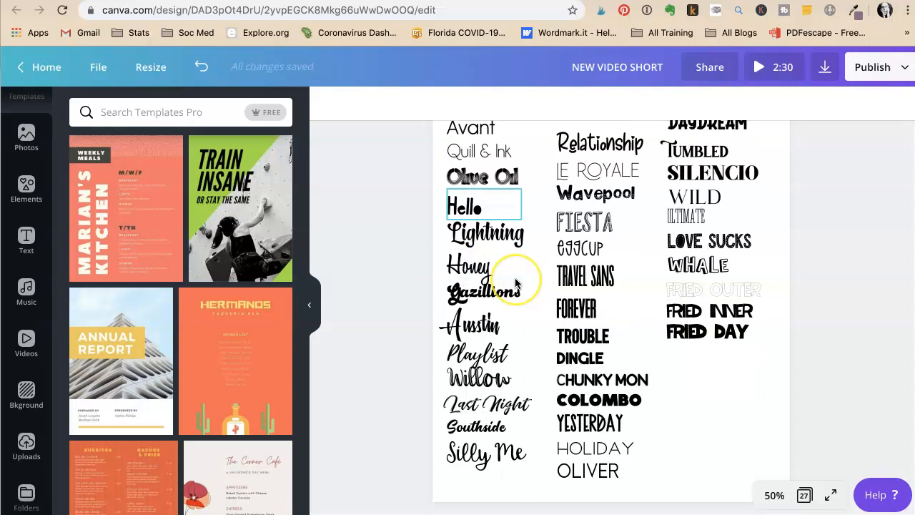
{"action": "scroll", "scroll_direction": "down", "scroll_amount": 3}
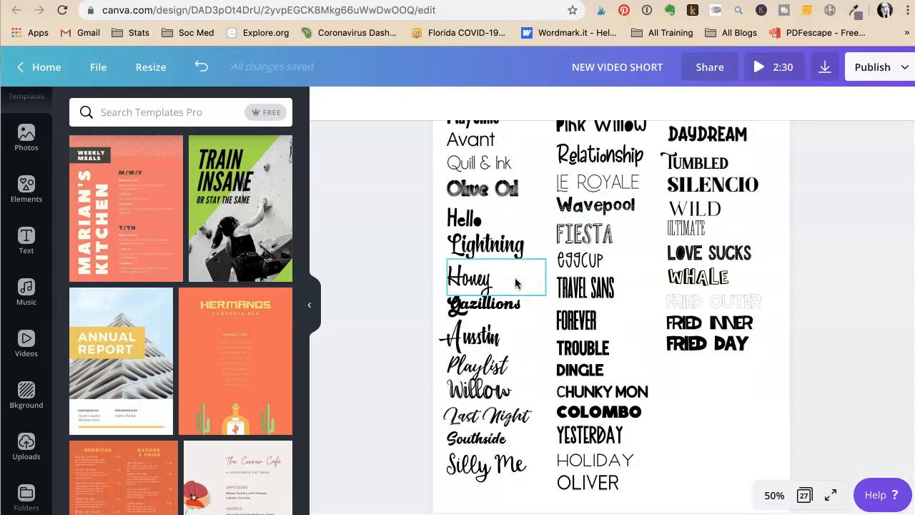
{"action": "scroll", "scroll_direction": "down", "scroll_amount": 3}
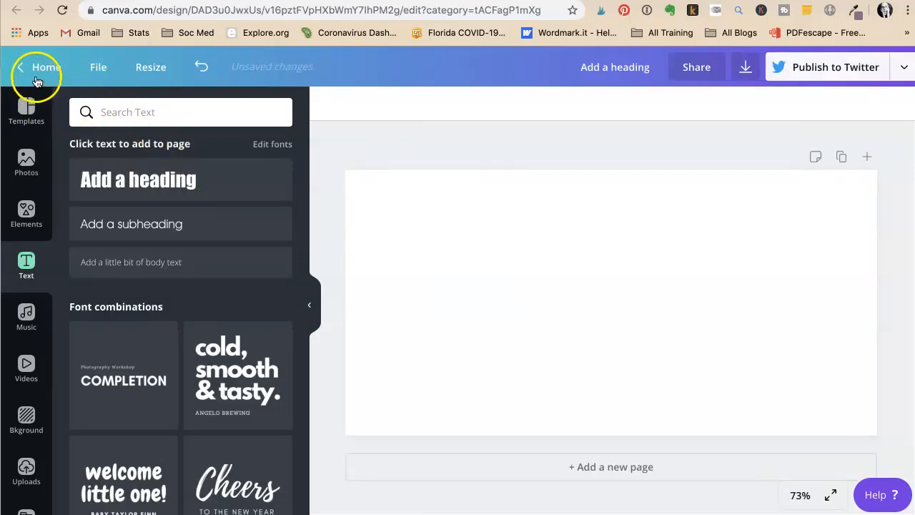
Step: Search 'pinterest' from the home page and start a blank Pinterest Pin design
{"action": "left_click", "coordinate": [37, 67]}
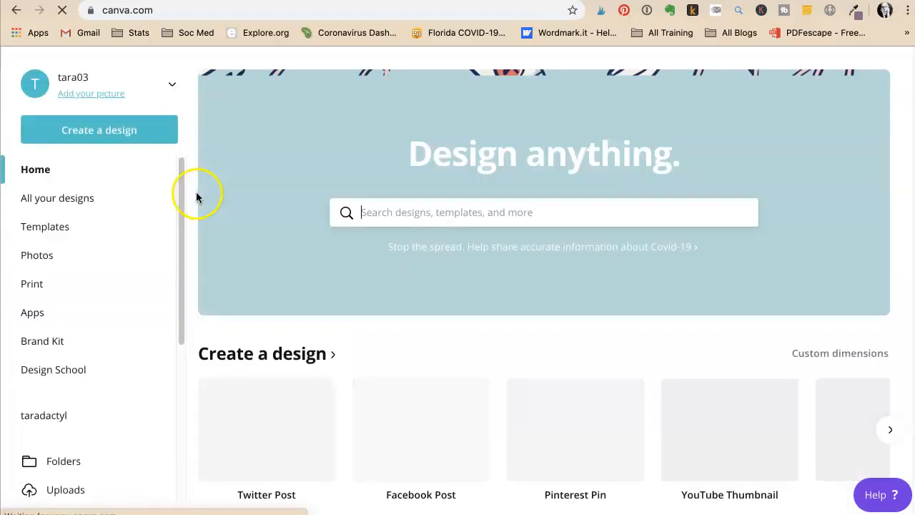
{"action": "type", "text": "p"}
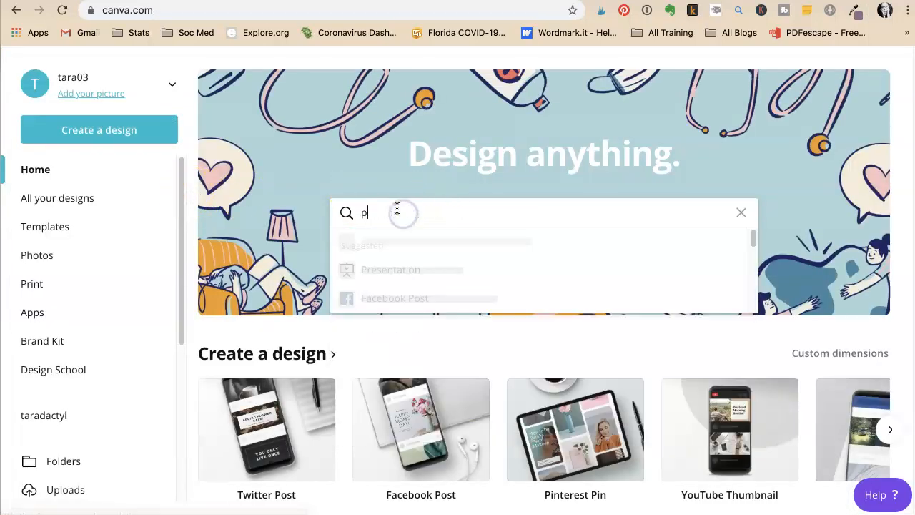
{"action": "type", "text": "inteter"}
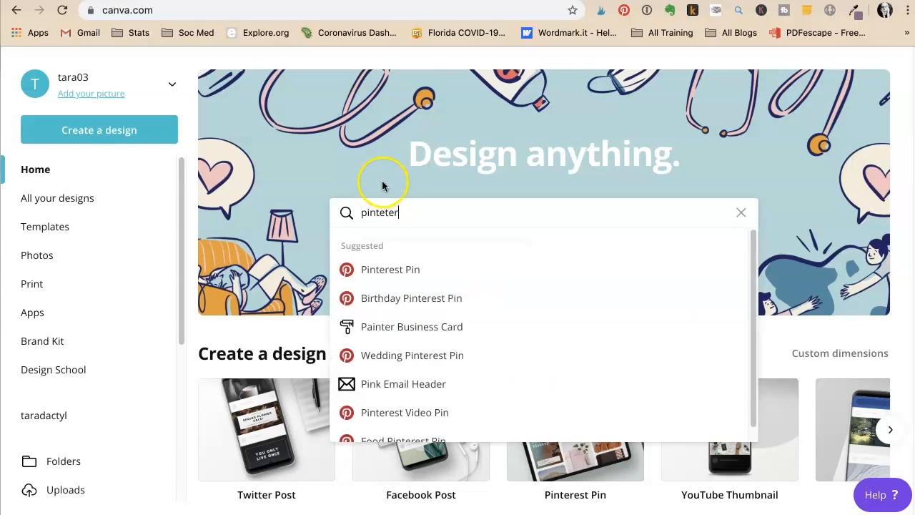
{"action": "left_click", "coordinate": [411, 298]}
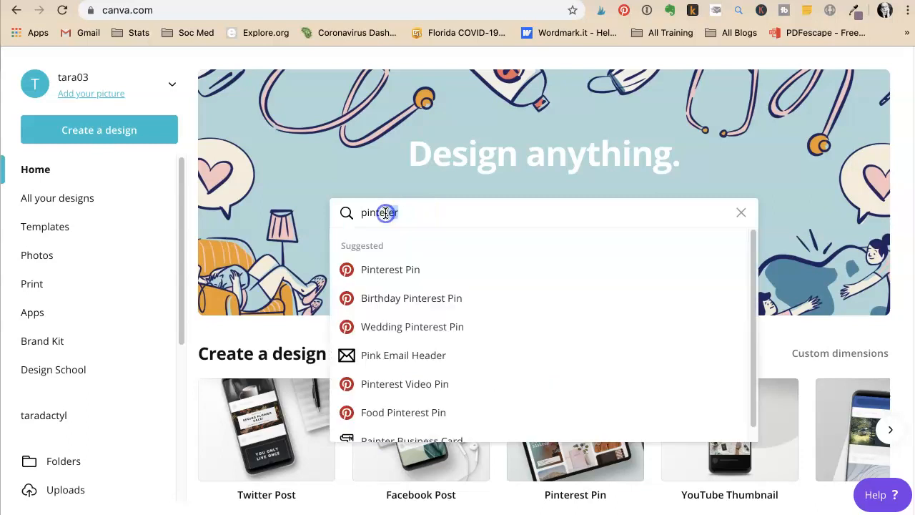
{"action": "left_click", "coordinate": [390, 269]}
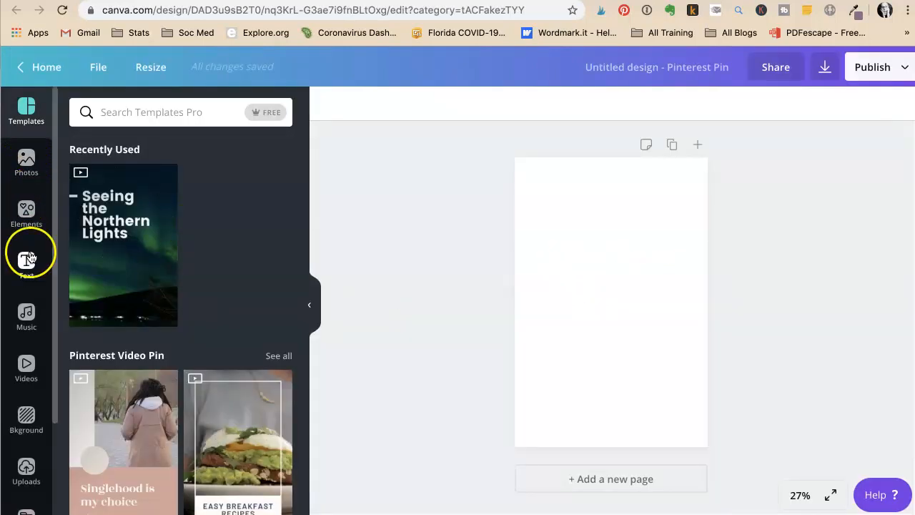
Step: Add heading boxes and move one Impact copy to the pin's top-left corner
{"action": "left_click", "coordinate": [27, 265]}
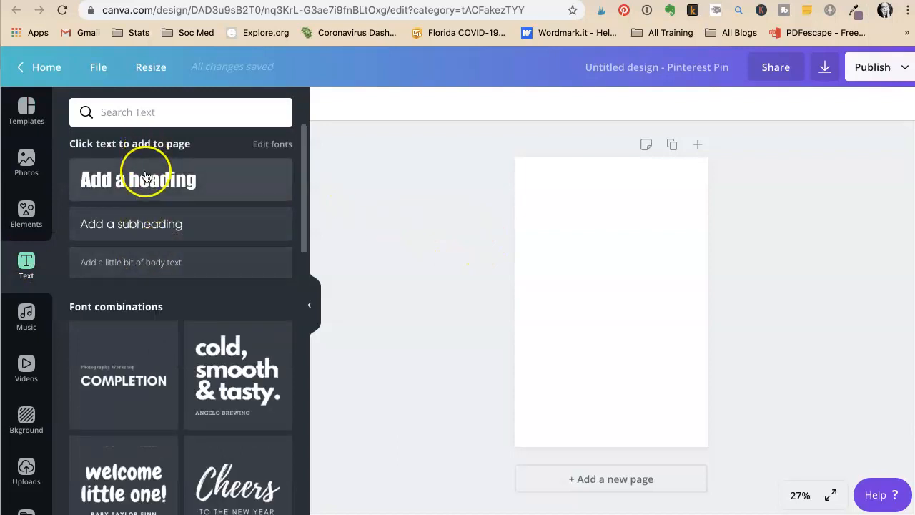
{"action": "left_click", "coordinate": [138, 179]}
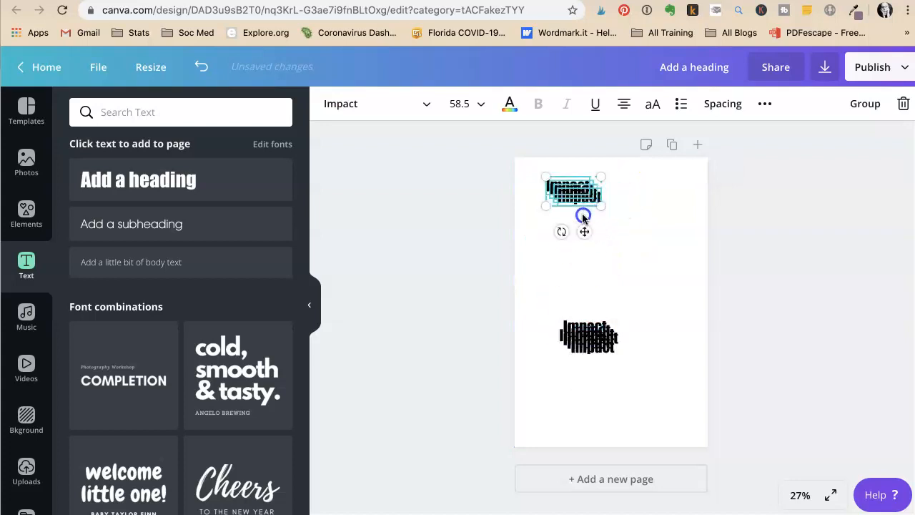
{"action": "left_click_drag", "start_coordinate": [572, 201], "coordinate": [572, 311]}
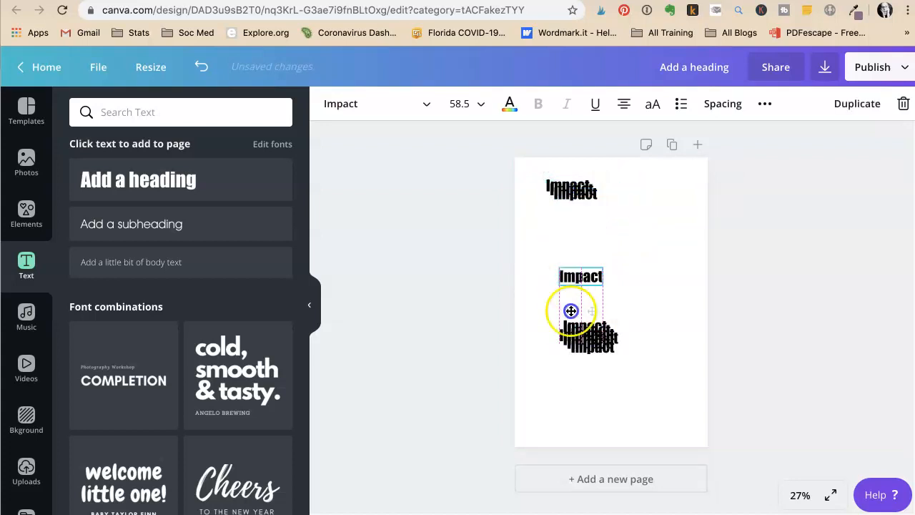
{"action": "left_click_drag", "start_coordinate": [570, 311], "coordinate": [588, 336]}
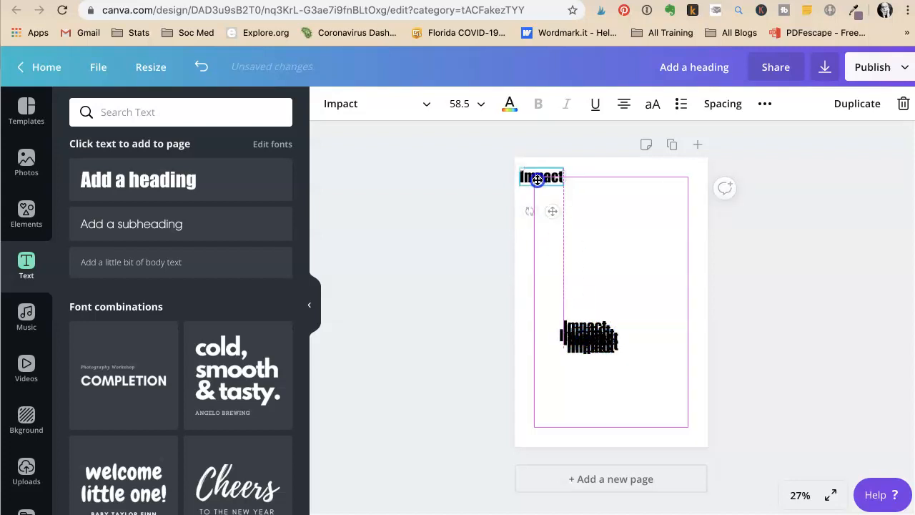
{"action": "left_click", "coordinate": [627, 222]}
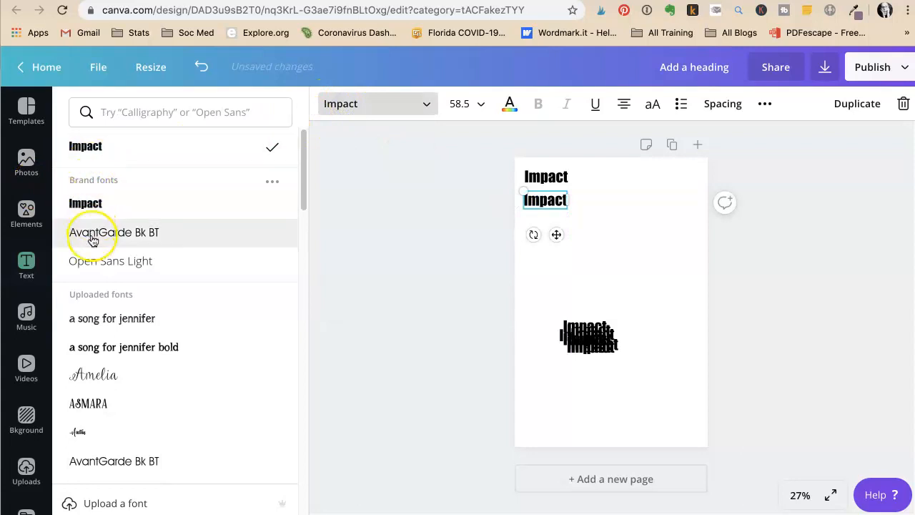
Step: Widen the second box and set its 'Avocado' text in Avocado Sans Bold
{"action": "scroll", "scroll_direction": "down", "scroll_amount": 3}
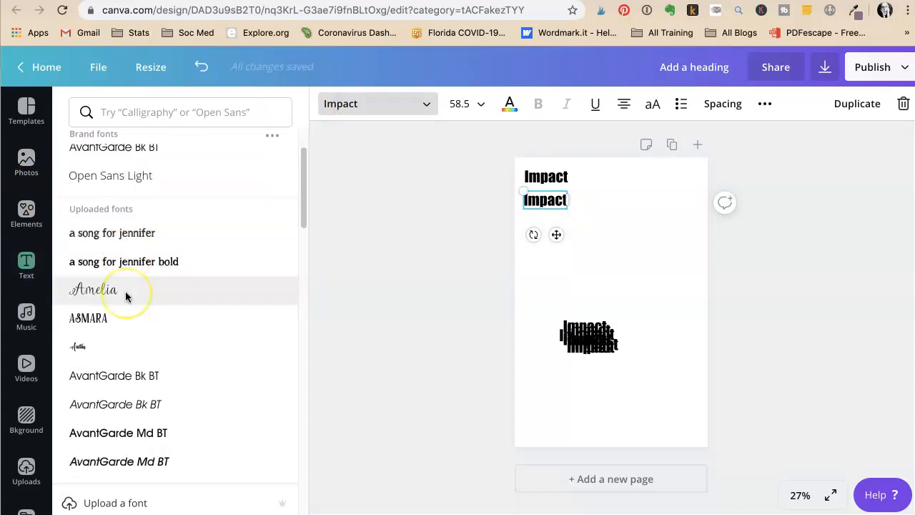
{"action": "scroll", "scroll_direction": "down", "scroll_amount": 3}
{"action": "type", "text": "Avocado"}
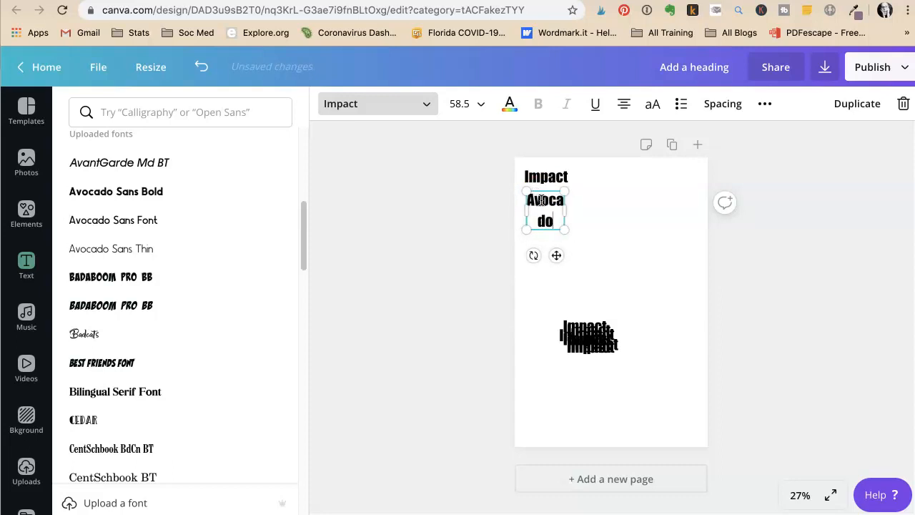
{"action": "left_click_drag", "start_coordinate": [565, 209], "coordinate": [609, 213]}
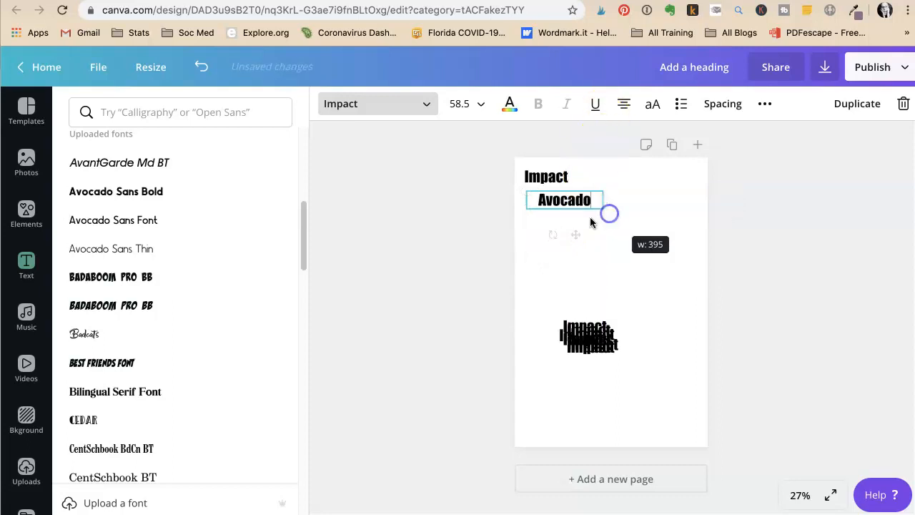
{"action": "left_click", "coordinate": [595, 104]}
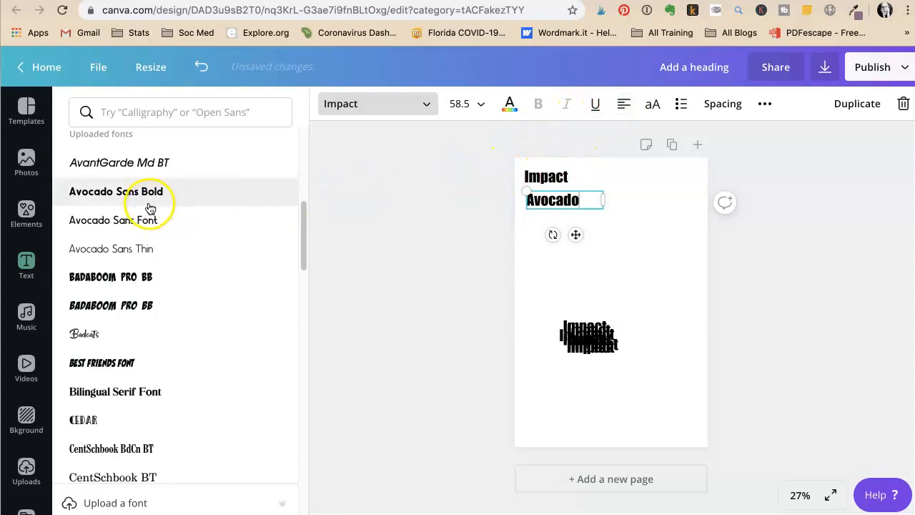
{"action": "left_click", "coordinate": [116, 191]}
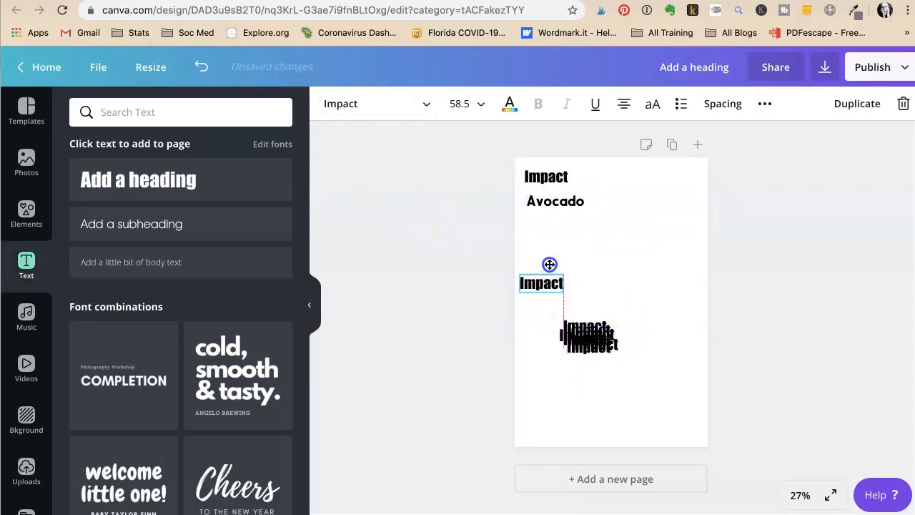
{"action": "left_click", "coordinate": [377, 104]}
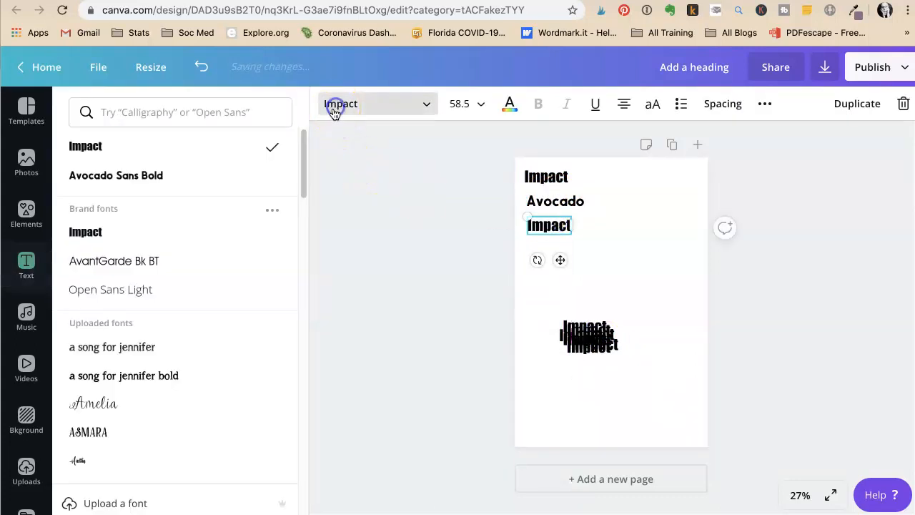
Step: Apply Best Friends Font to the third Impact box
{"action": "scroll", "scroll_direction": "down", "scroll_amount": 3}
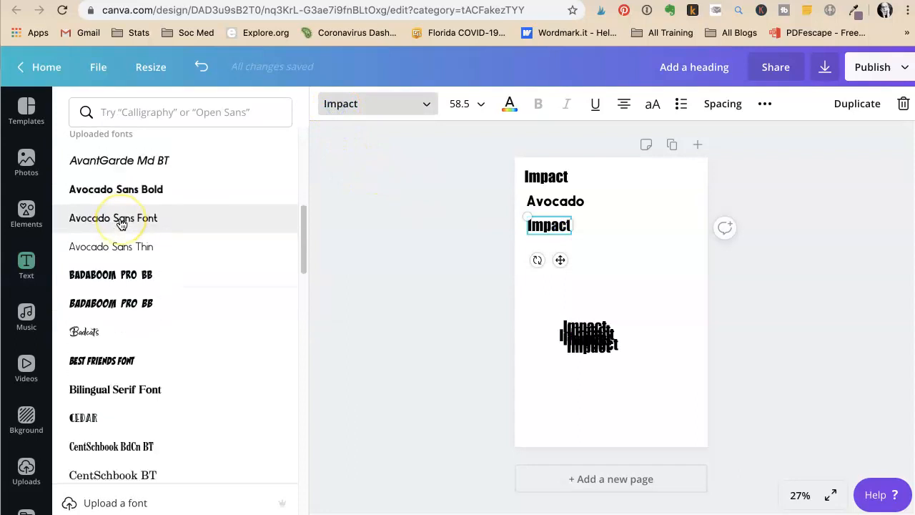
{"action": "scroll", "scroll_direction": "down", "scroll_amount": 3}
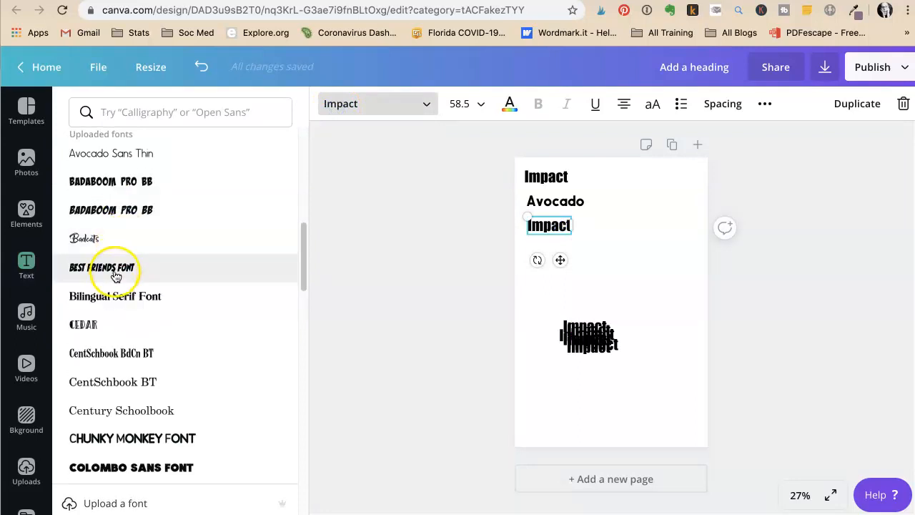
{"action": "left_click", "coordinate": [102, 267]}
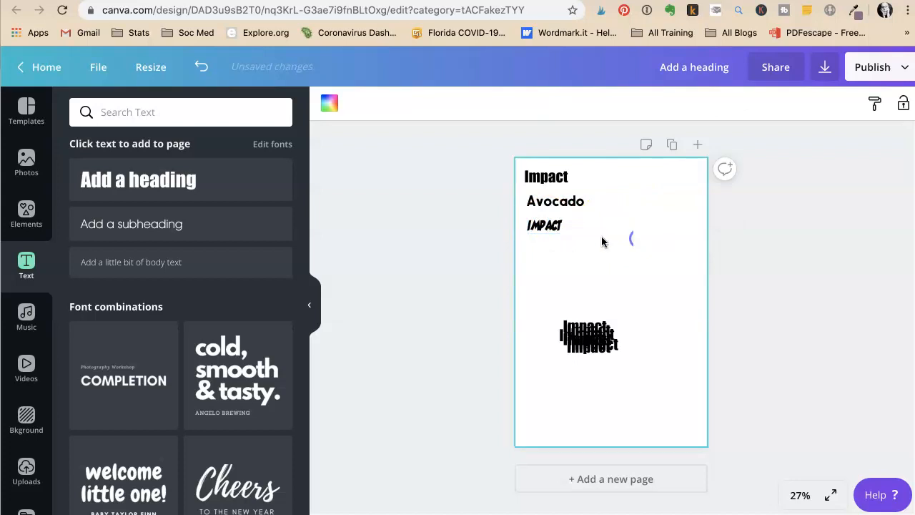
Step: Take another Impact copy and set it in Bilingual Serif Font
{"action": "left_click", "coordinate": [559, 271]}
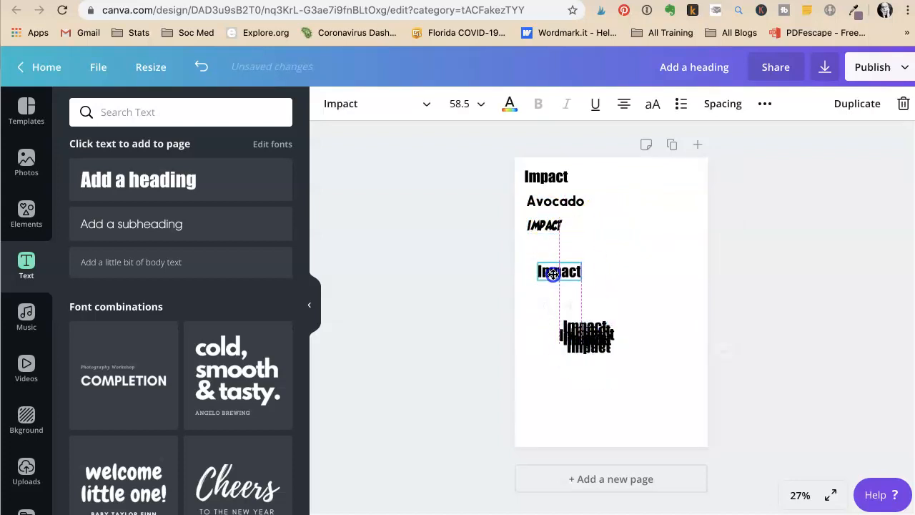
{"action": "left_click", "coordinate": [372, 104]}
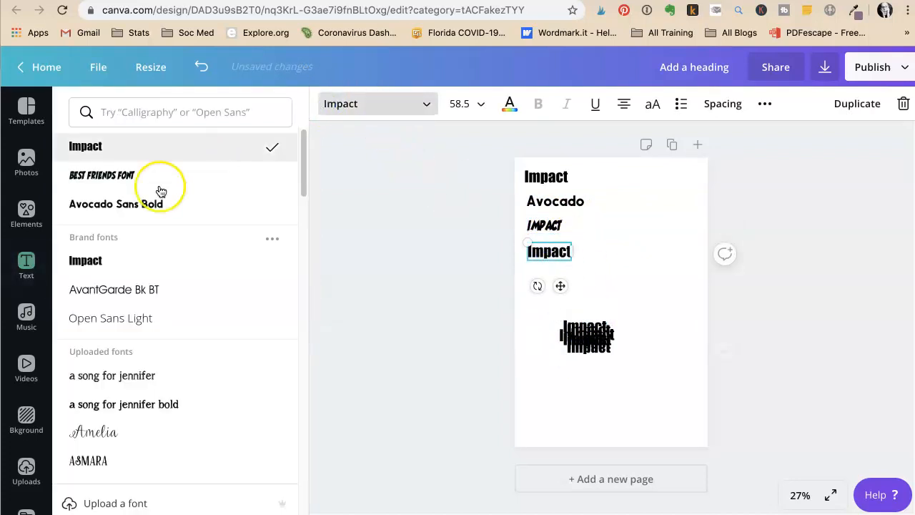
{"action": "scroll", "scroll_direction": "down", "scroll_amount": 3}
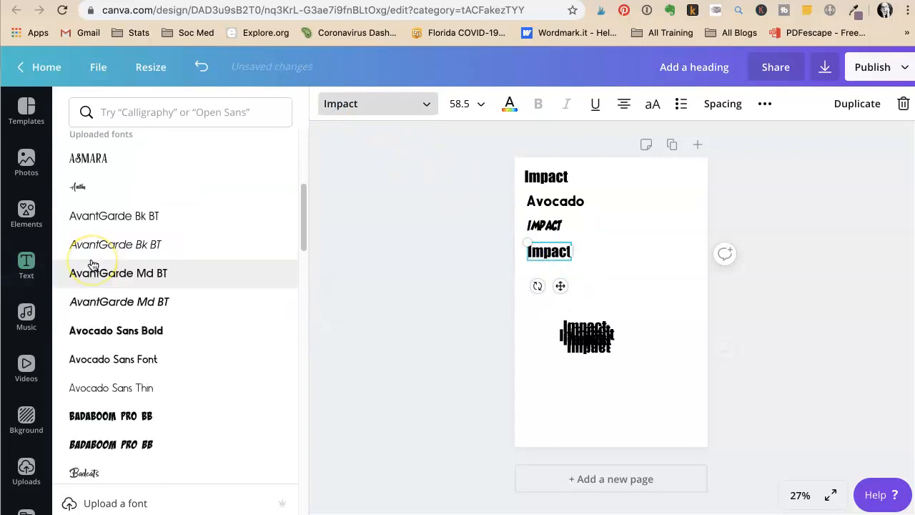
{"action": "scroll", "scroll_direction": "down", "scroll_amount": 3}
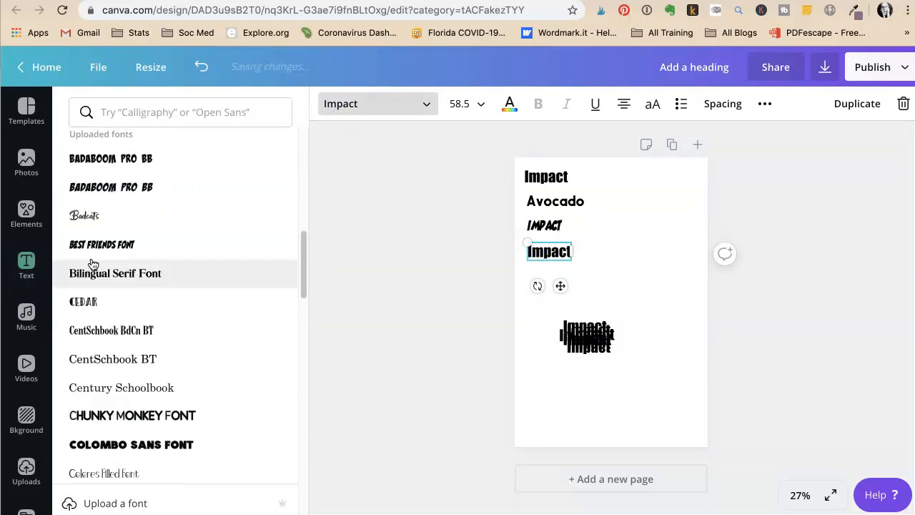
{"action": "left_click", "coordinate": [116, 273]}
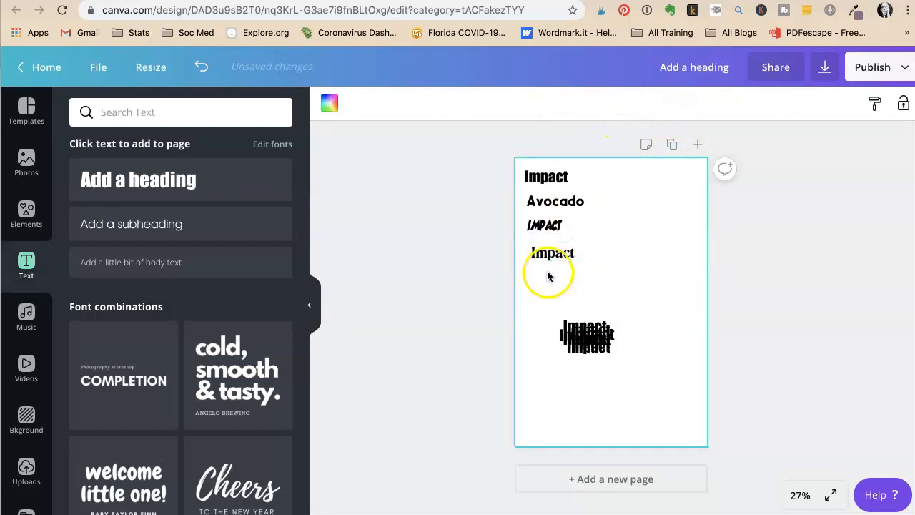
Step: Drag the serif Impact under the top box, Avocado beneath it, Best Friends below
{"action": "left_click", "coordinate": [549, 248]}
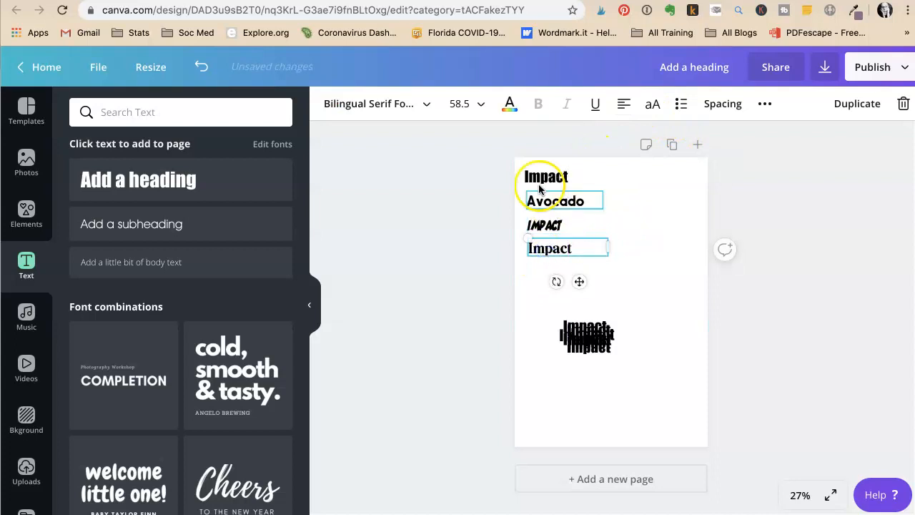
{"action": "left_click", "coordinate": [545, 177]}
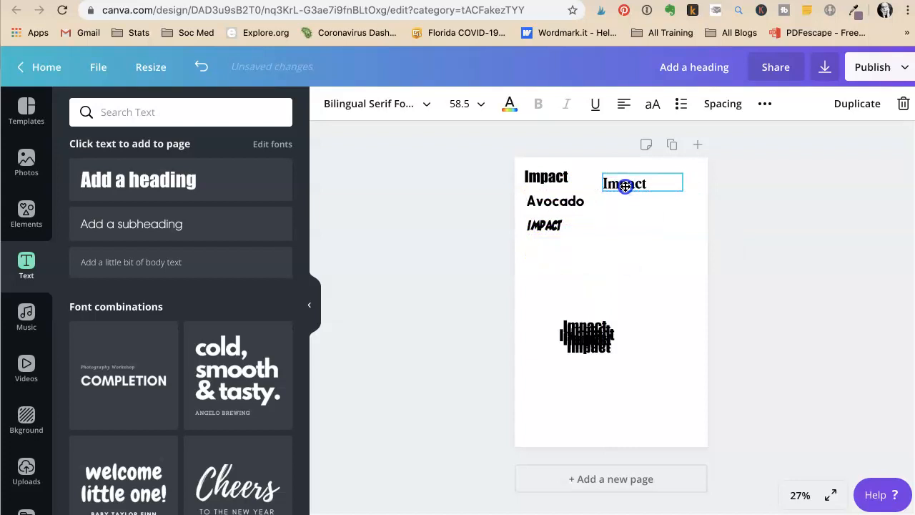
{"action": "left_click", "coordinate": [556, 201]}
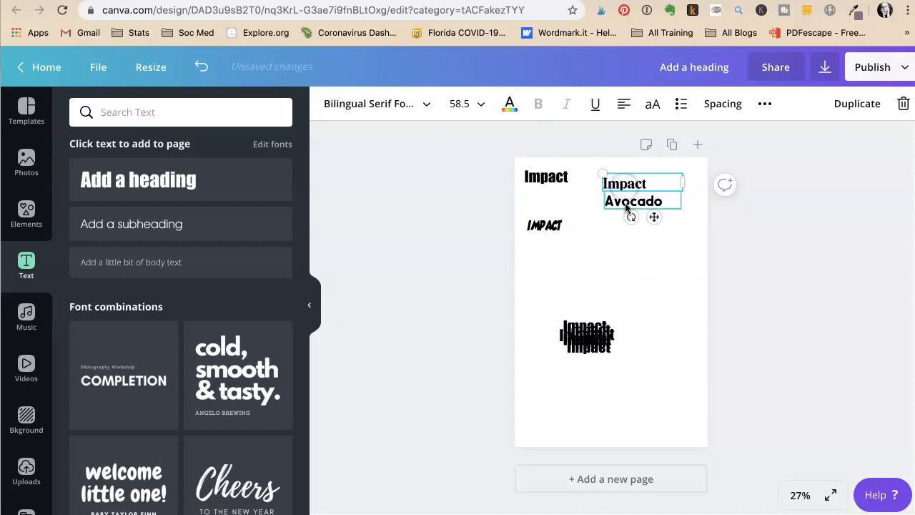
{"action": "left_click_drag", "start_coordinate": [640, 191], "coordinate": [565, 195]}
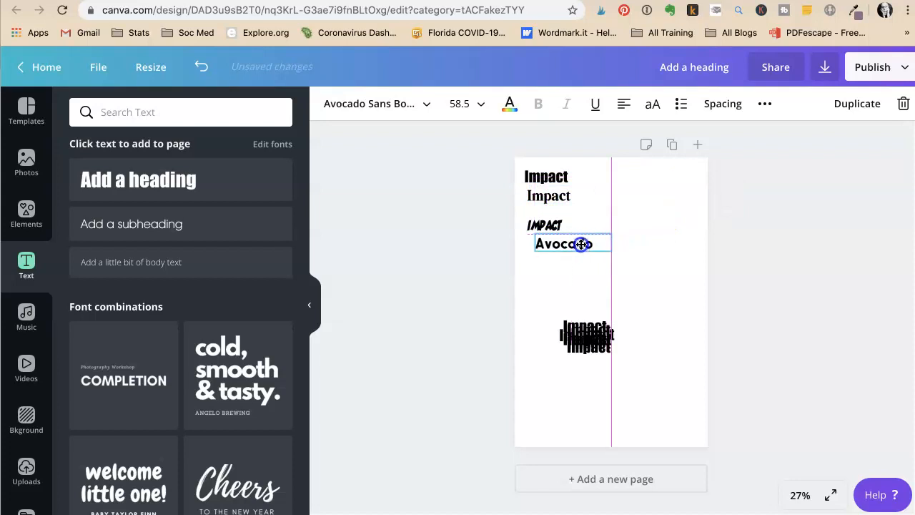
{"action": "left_click_drag", "start_coordinate": [579, 244], "coordinate": [565, 213]}
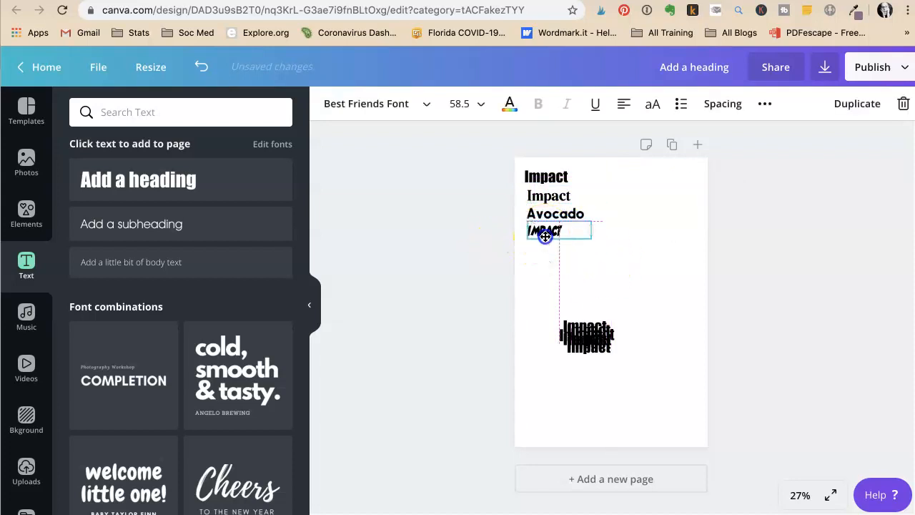
{"action": "left_click", "coordinate": [590, 339]}
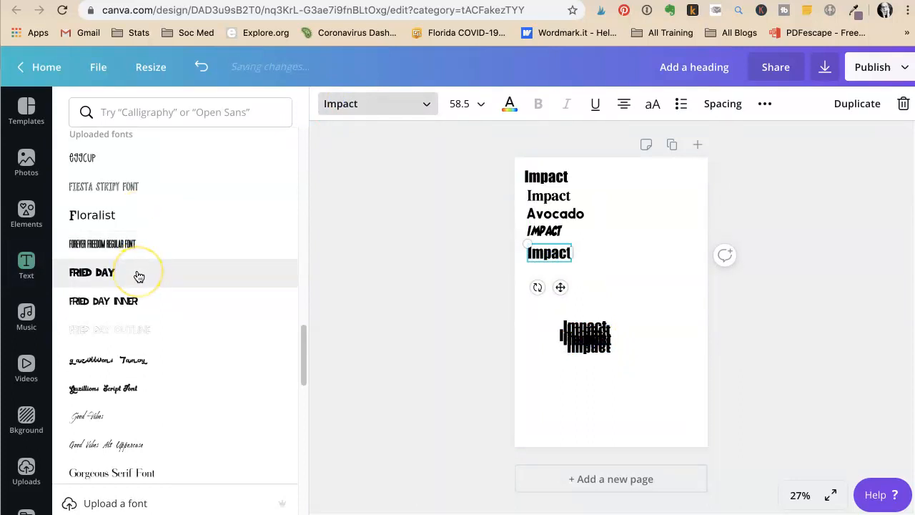
Step: Set the fifth box in Fried Day reading FRIED DAY and move it top right
{"action": "left_click", "coordinate": [91, 272]}
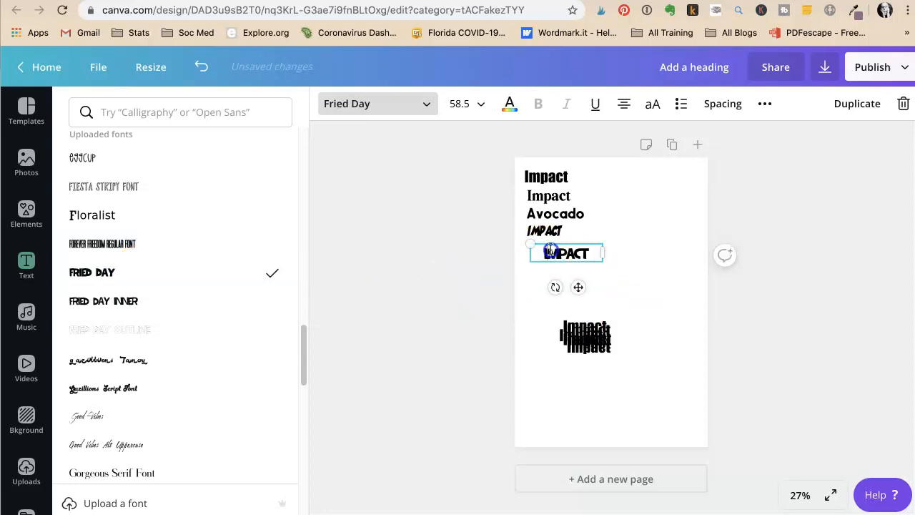
{"action": "type", "text": "FI"}
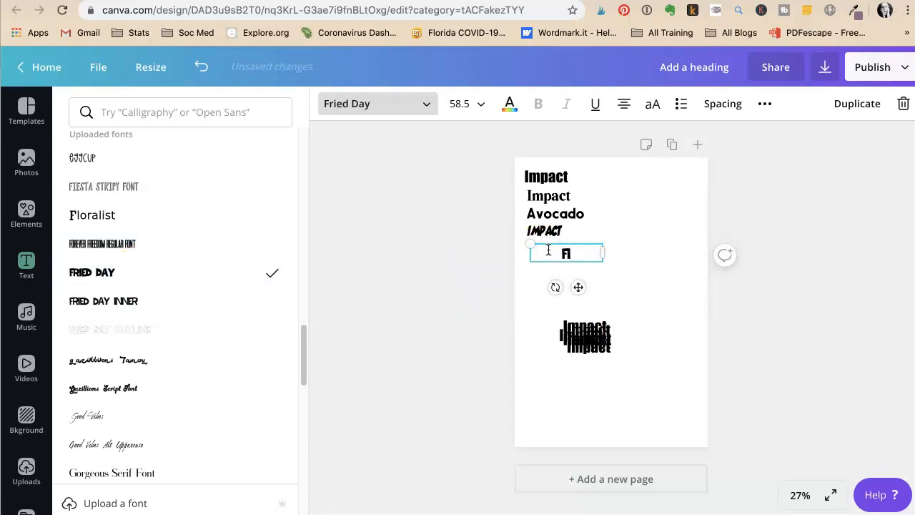
{"action": "key", "text": "Backspace"}
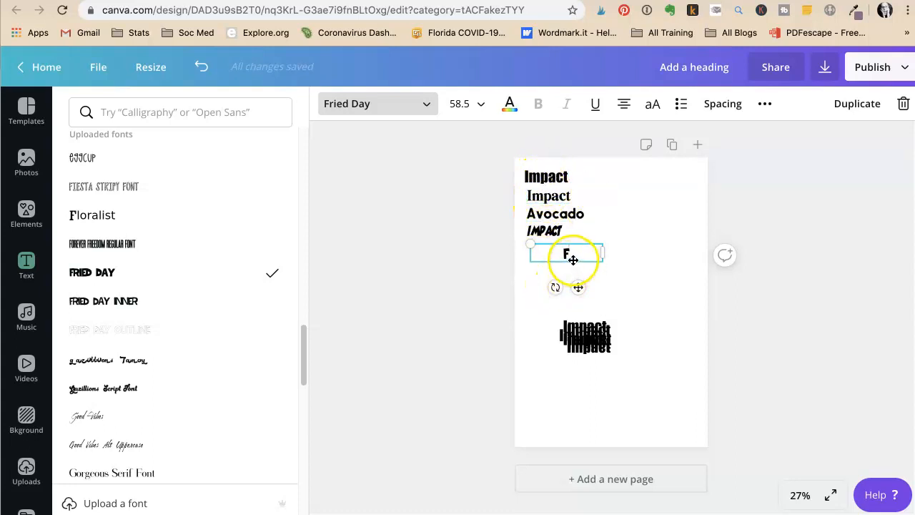
{"action": "left_click", "coordinate": [547, 176]}
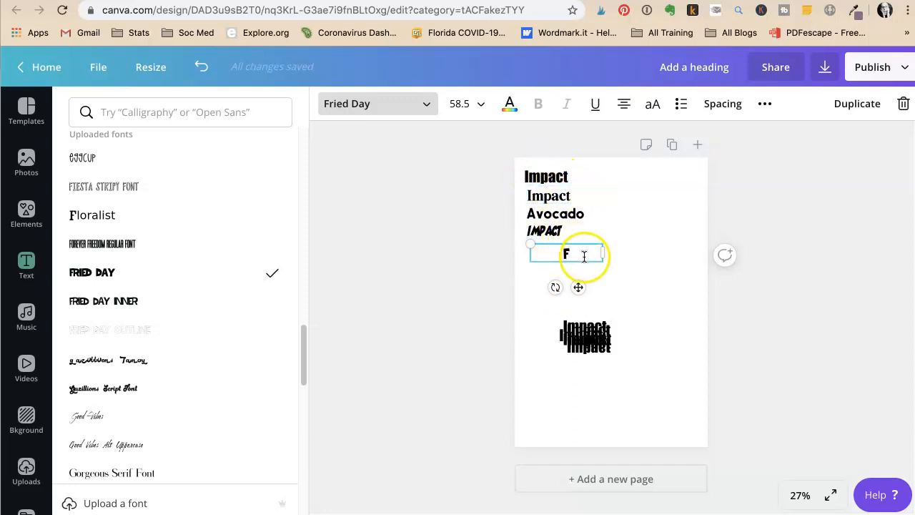
{"action": "type", "text": "RIED DAY"}
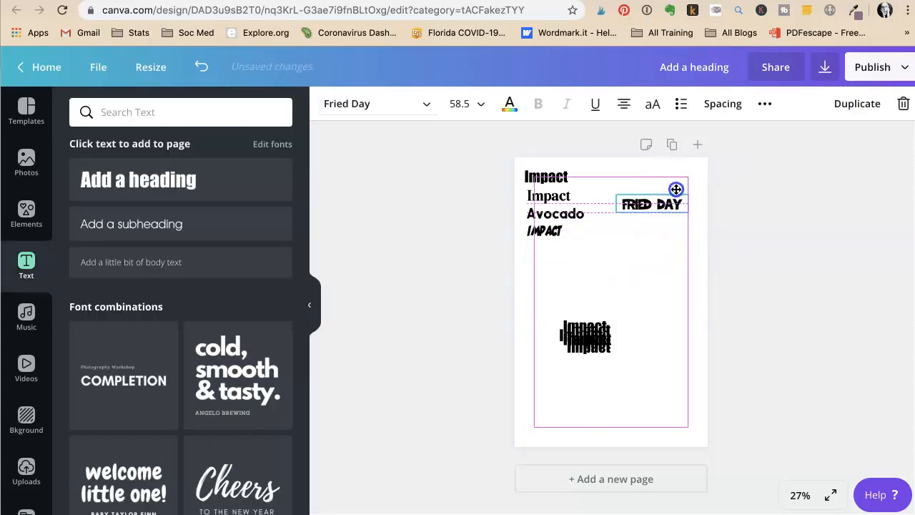
{"action": "left_click_drag", "start_coordinate": [651, 203], "coordinate": [659, 176]}
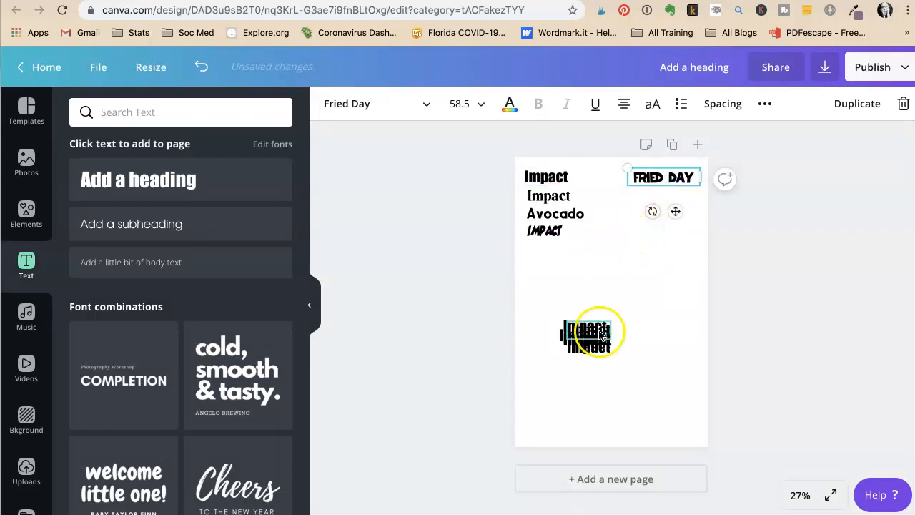
Step: Set an Impact copy to Love Sucks Dashed, enlarge it, and place it under FRIED DAY
{"action": "left_click", "coordinate": [548, 252]}
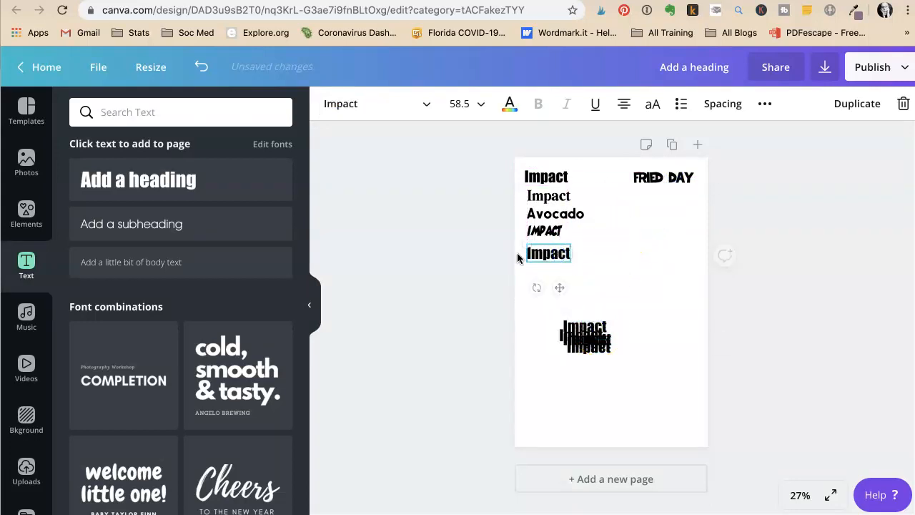
{"action": "left_click", "coordinate": [375, 103]}
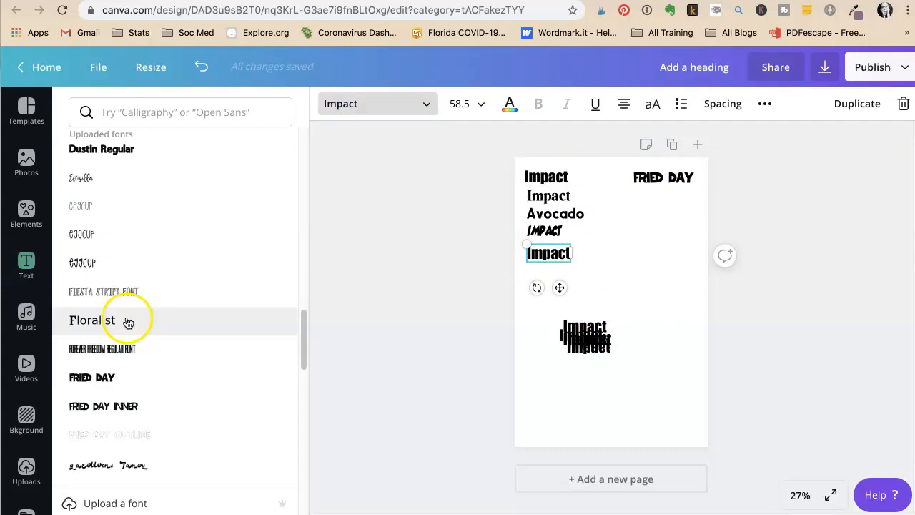
{"action": "scroll", "scroll_direction": "down", "scroll_amount": 3}
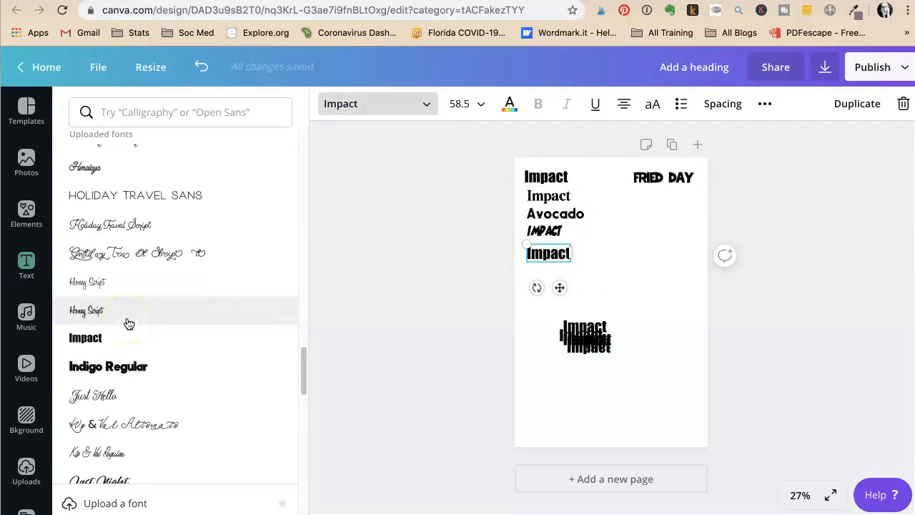
{"action": "scroll", "scroll_direction": "down", "scroll_amount": 3}
{"action": "type", "text": "LOVE SUCKS"}
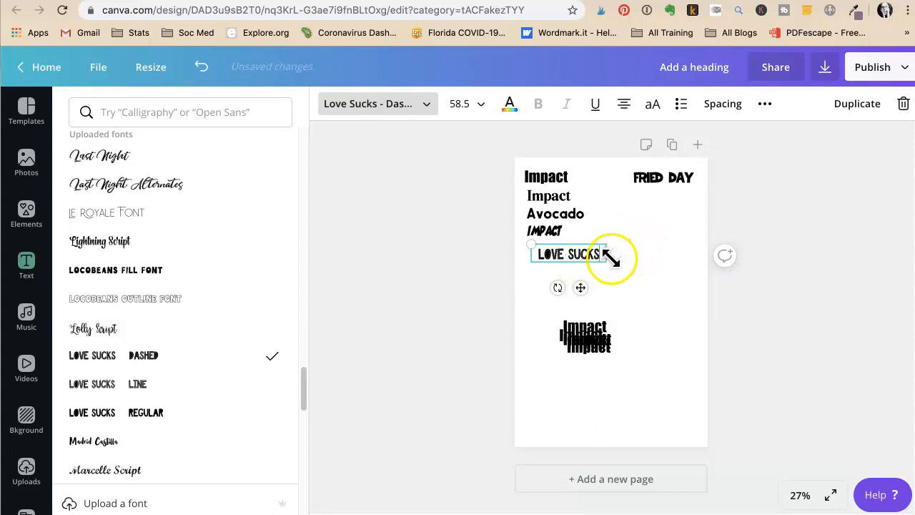
{"action": "left_click_drag", "start_coordinate": [608, 258], "coordinate": [755, 341]}
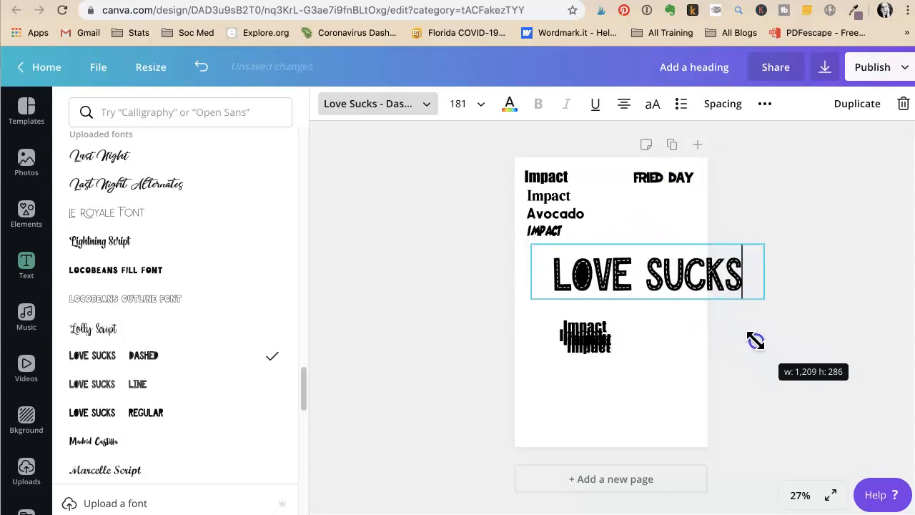
{"action": "left_click_drag", "start_coordinate": [755, 341], "coordinate": [617, 299]}
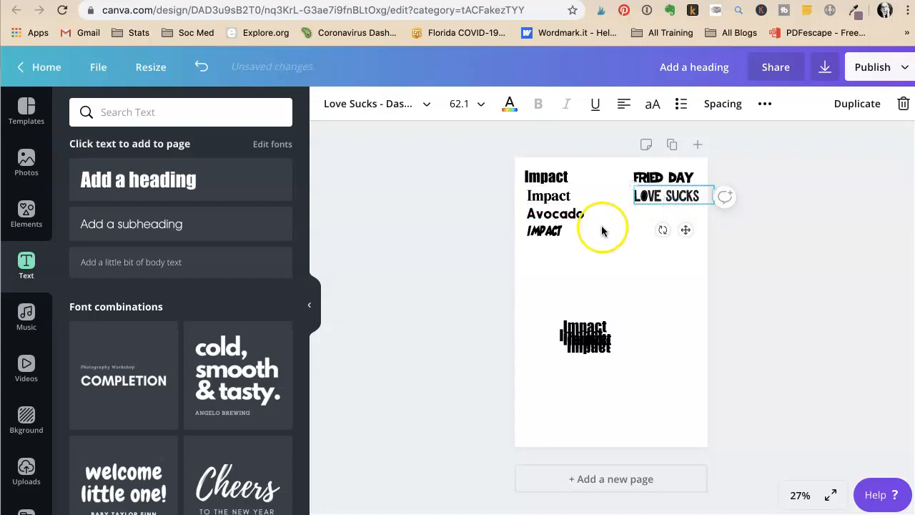
{"action": "left_click", "coordinate": [513, 318]}
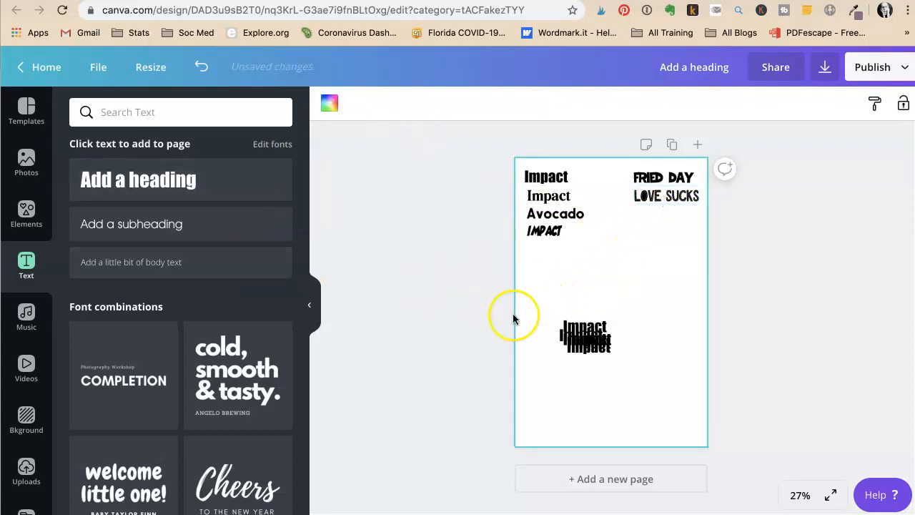
Step: Restyle an Impact copy in Grace & Oliver, retype it as GRACE &, and place it under LOVE SUCKS
{"action": "left_click", "coordinate": [549, 248]}
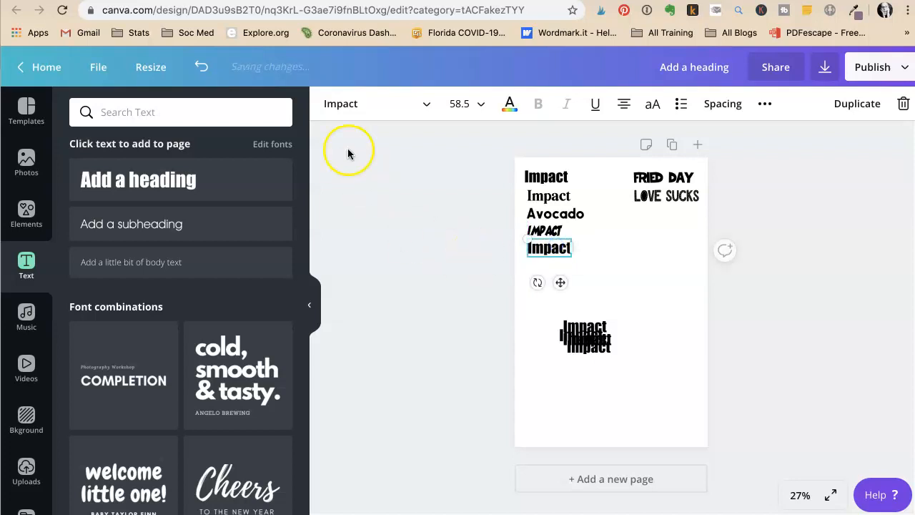
{"action": "left_click", "coordinate": [376, 103]}
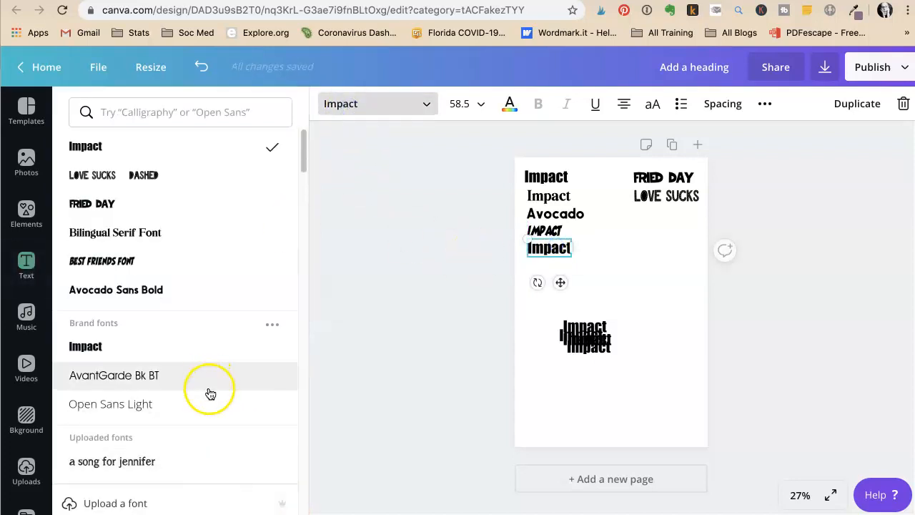
{"action": "scroll", "scroll_direction": "down", "scroll_amount": 3}
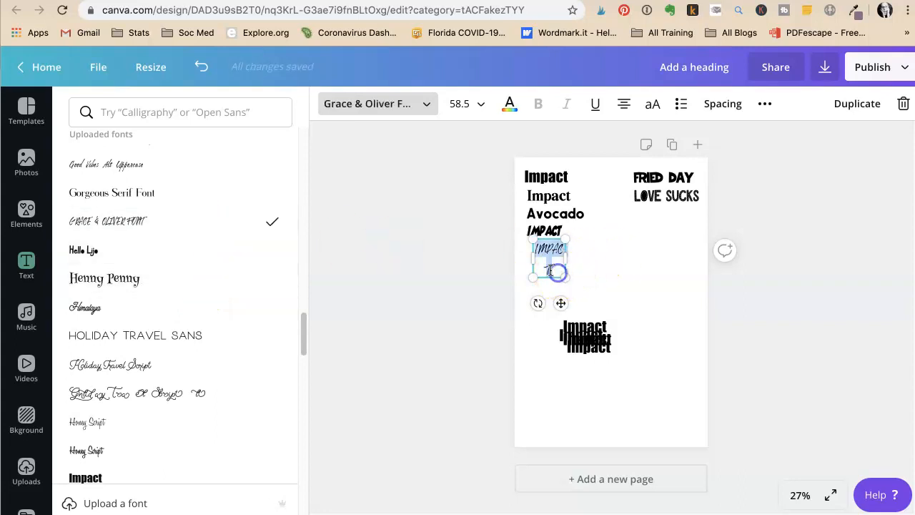
{"action": "type", "text": "GRACE &"}
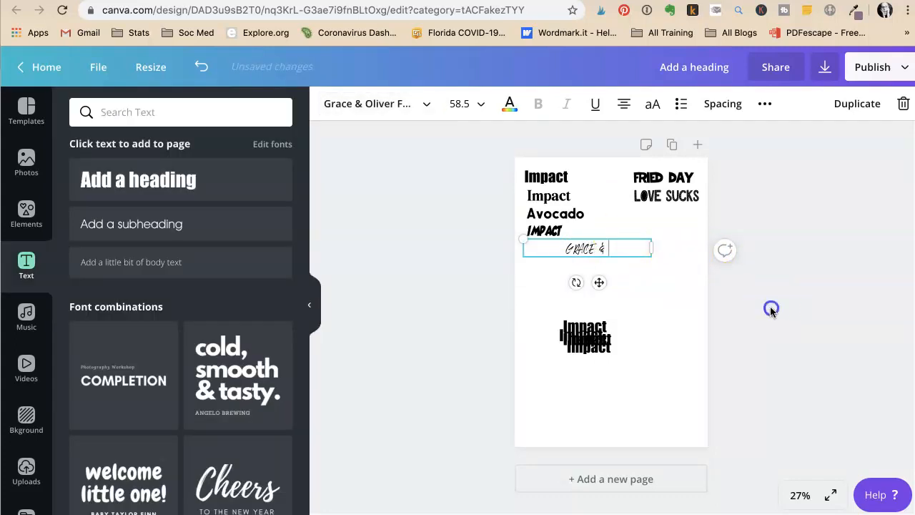
{"action": "left_click_drag", "start_coordinate": [586, 248], "coordinate": [699, 213]}
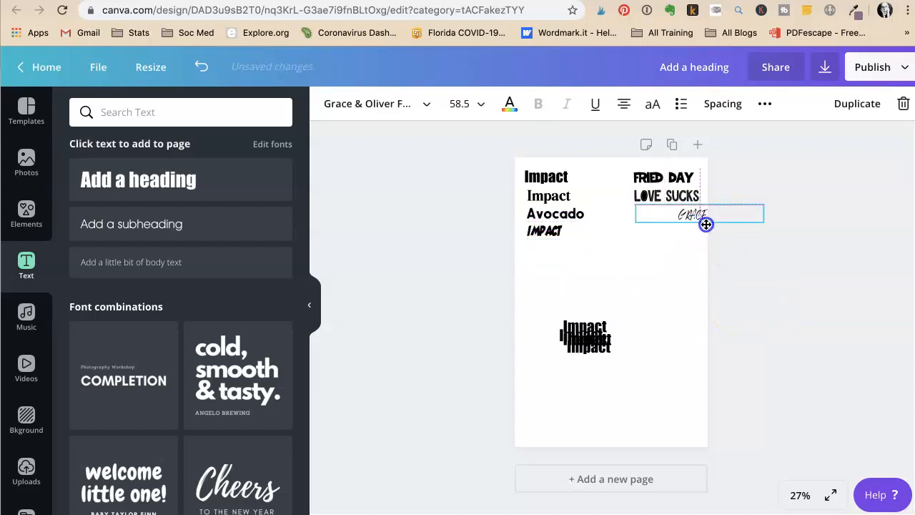
{"action": "left_click", "coordinate": [622, 104]}
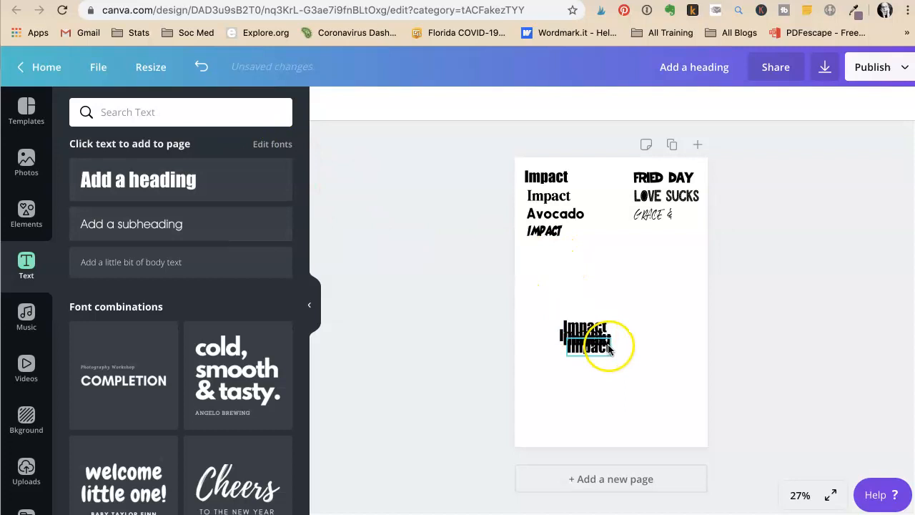
Step: Pull another Impact copy below the italic IMPACT and set it in the Hello Lijo font
{"action": "left_click_drag", "start_coordinate": [587, 343], "coordinate": [549, 253]}
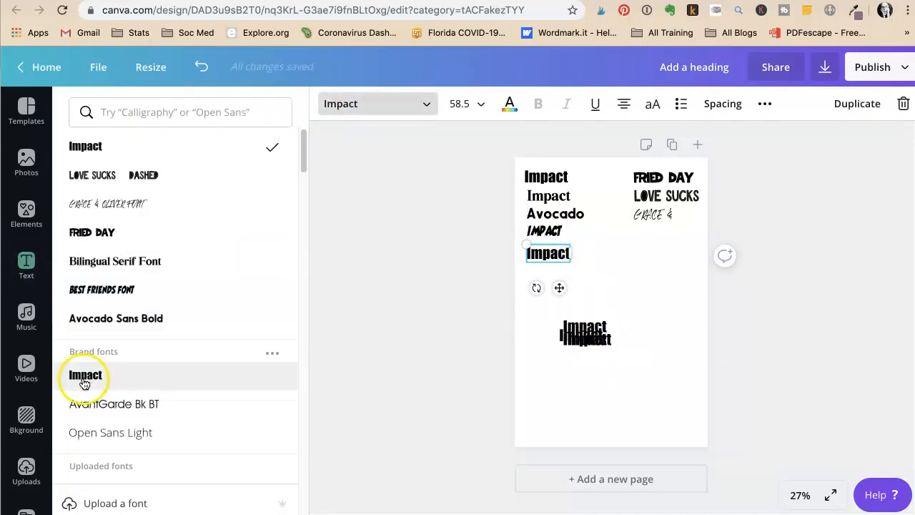
{"action": "scroll", "scroll_direction": "down", "scroll_amount": 3}
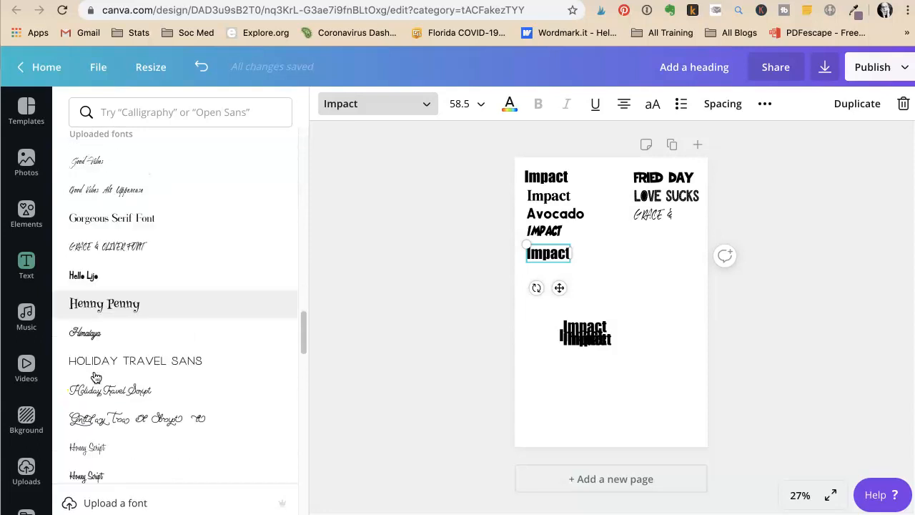
{"action": "left_click", "coordinate": [83, 275]}
{"action": "type", "text": "Hello Lif"}
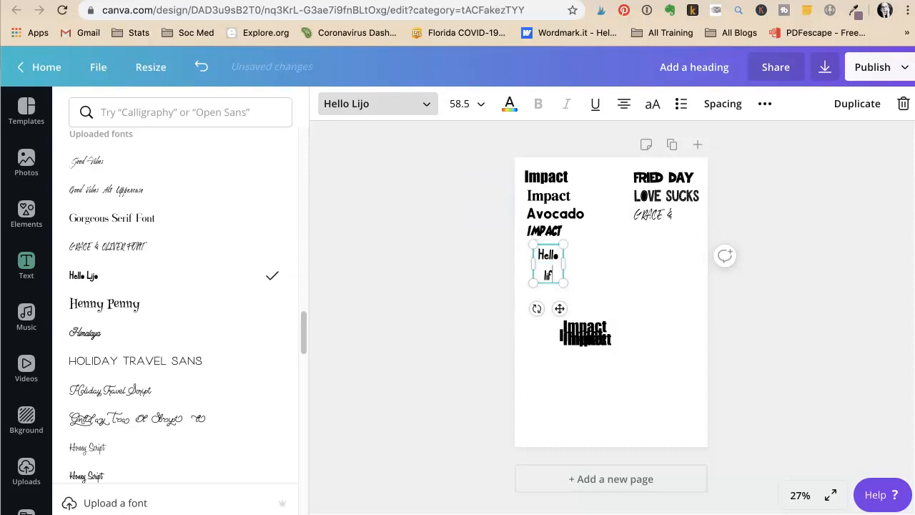
{"action": "mouse_move", "coordinate": [564, 263]}
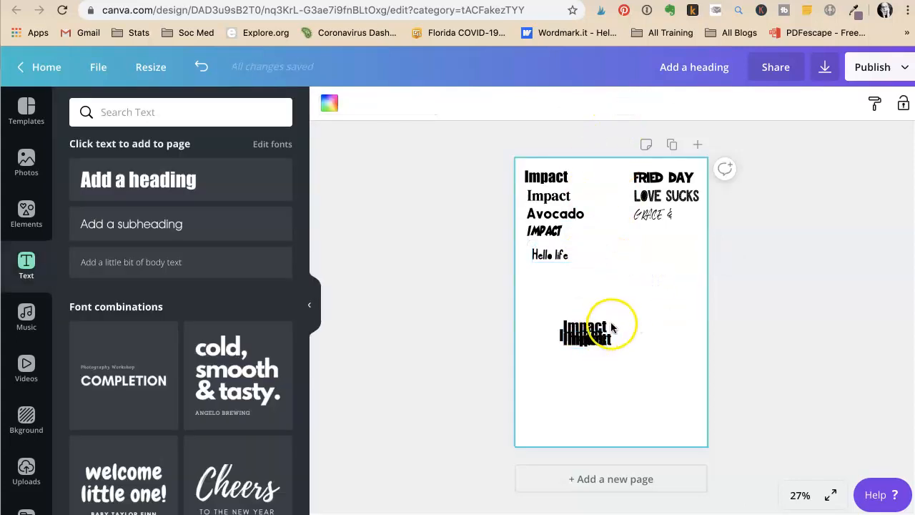
Step: Move the serif Impact copy lower on the pin and return to the Canva home page
{"action": "left_click", "coordinate": [550, 254]}
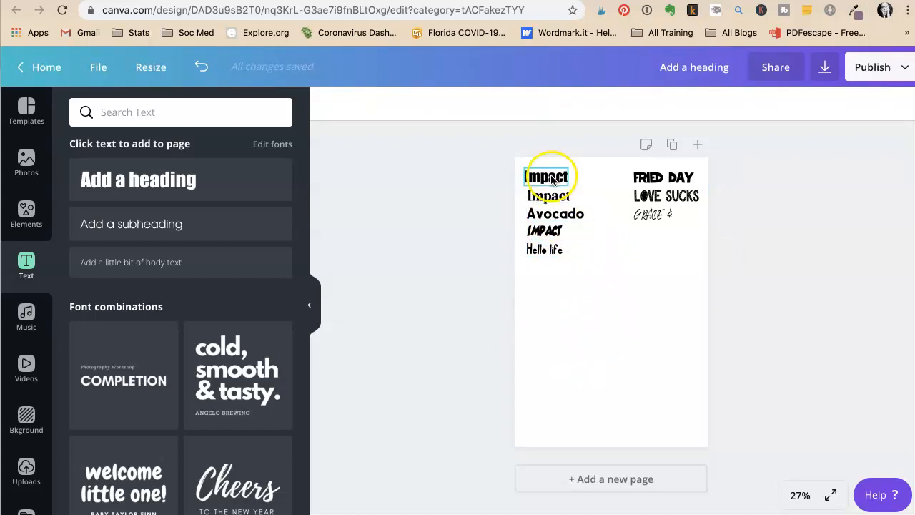
{"action": "left_click_drag", "start_coordinate": [547, 177], "coordinate": [554, 294]}
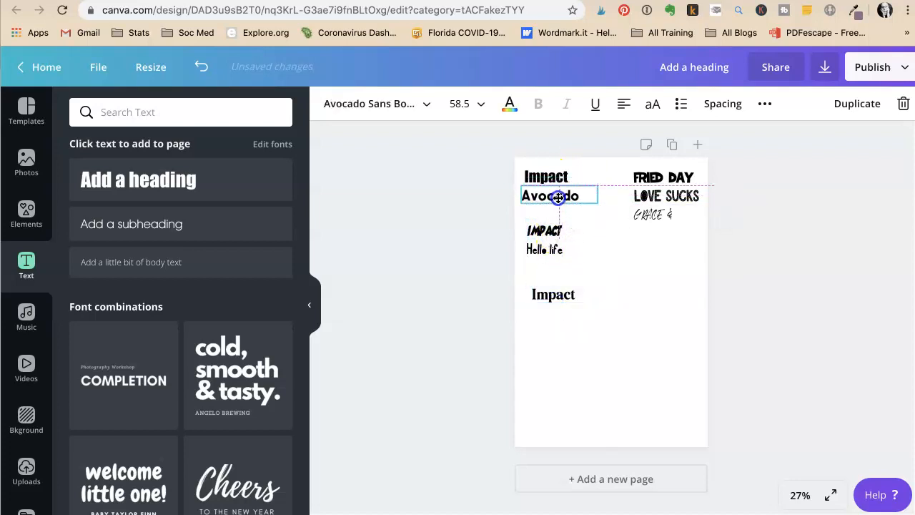
{"action": "left_click", "coordinate": [666, 195]}
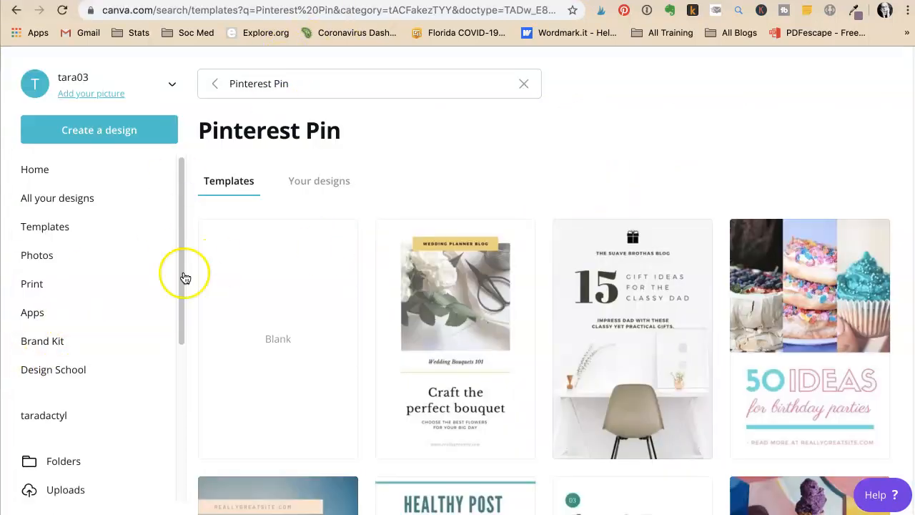
Step: Browse the NEW SHORT Pages Template design's pages and check the script word's font
{"action": "left_click", "coordinate": [89, 382]}
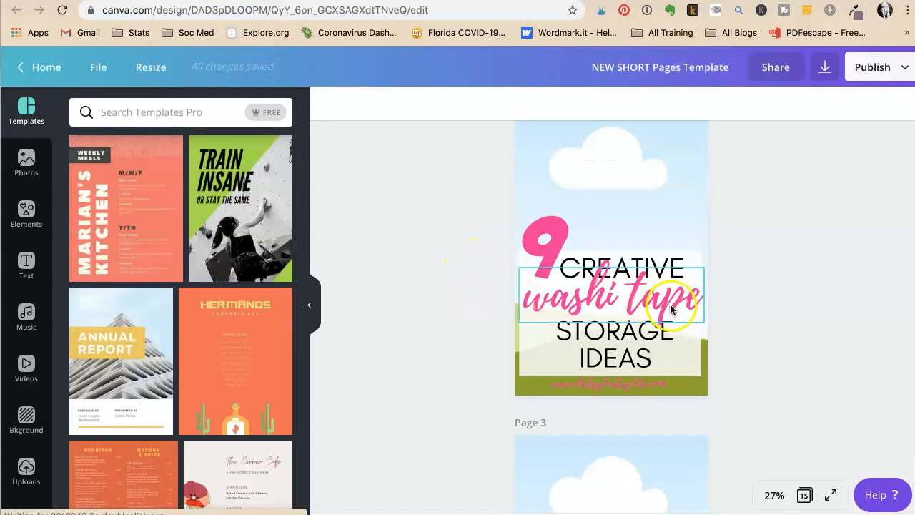
{"action": "scroll", "scroll_direction": "down", "scroll_amount": 3}
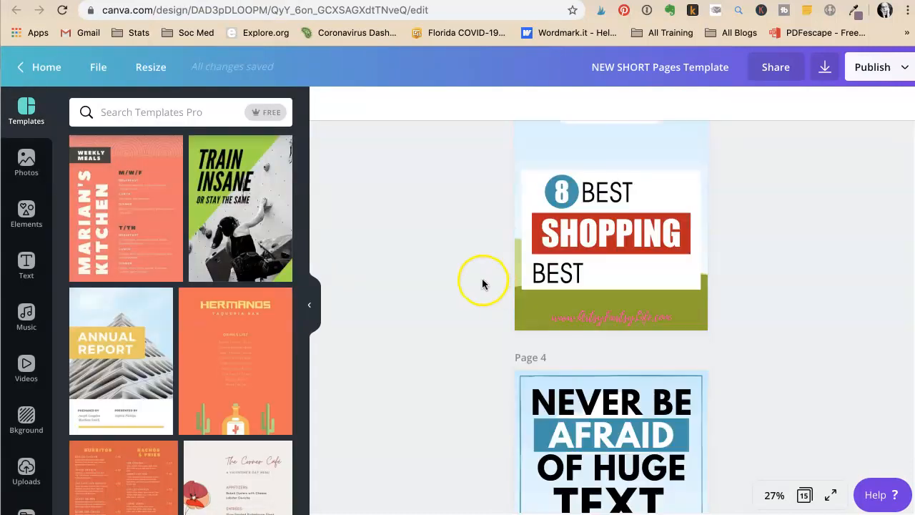
{"action": "scroll", "scroll_direction": "down", "scroll_amount": 3}
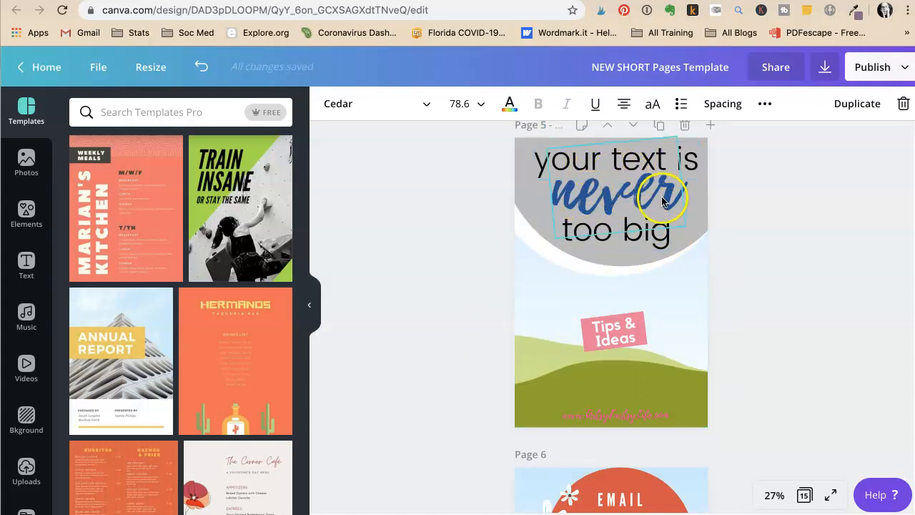
{"action": "left_click", "coordinate": [450, 289]}
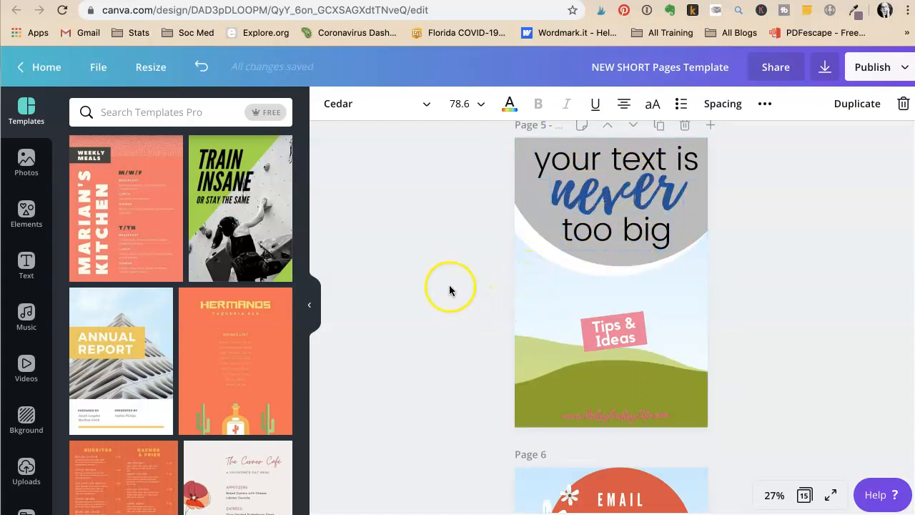
{"action": "scroll", "scroll_direction": "down", "scroll_amount": 3}
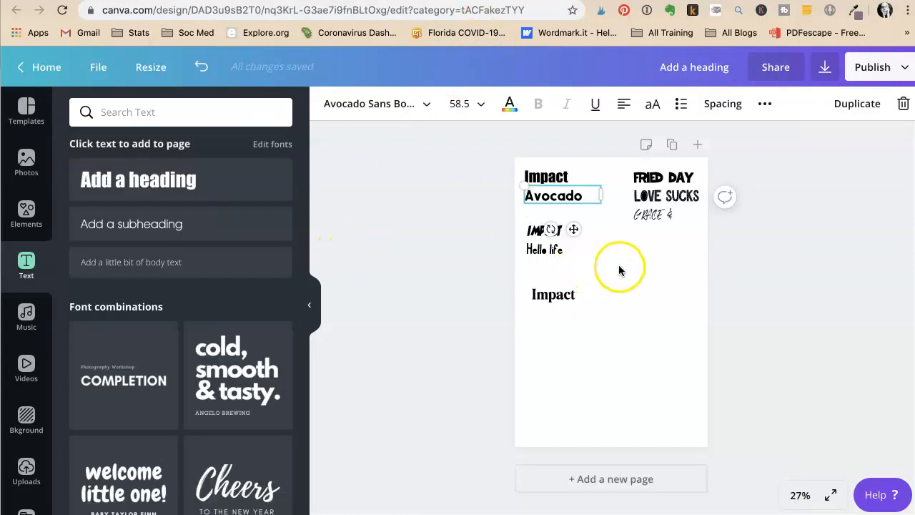
Step: Return to the font reference pin design and click on its canvas
{"action": "left_click", "coordinate": [544, 250]}
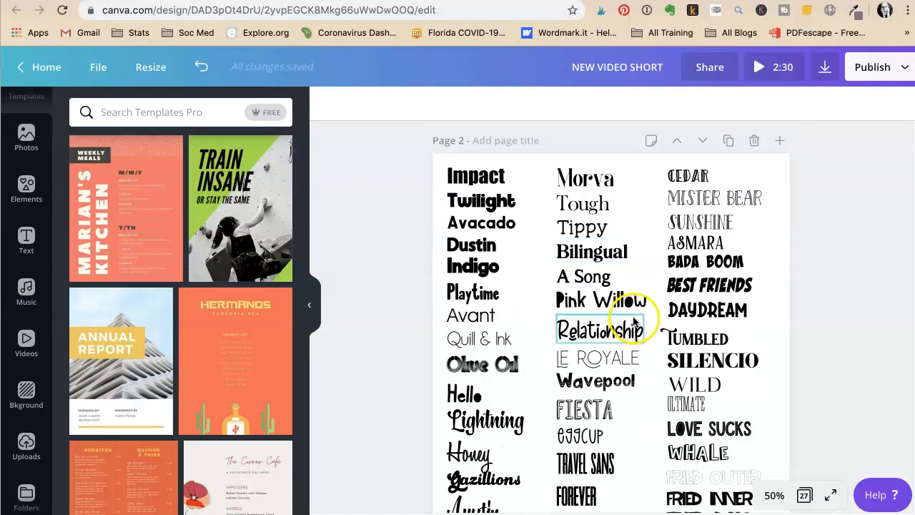
{"action": "scroll", "scroll_direction": "down", "scroll_amount": 3}
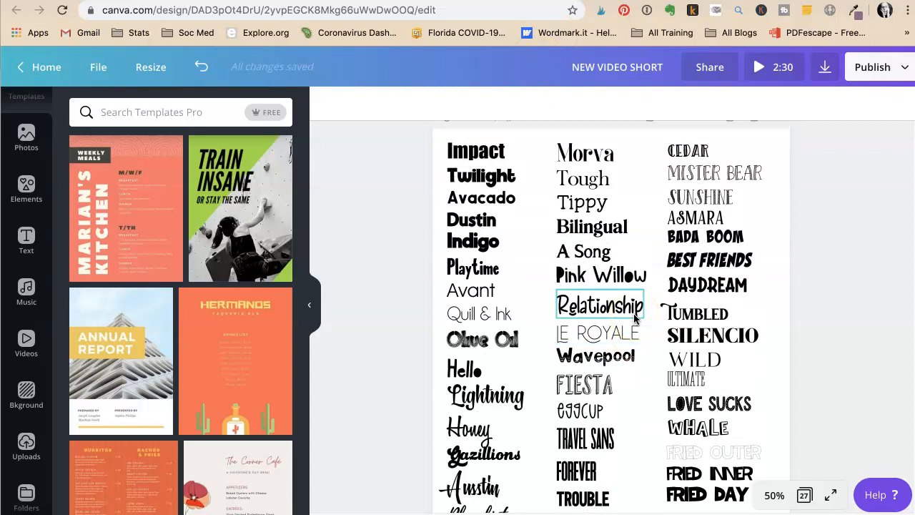
{"action": "scroll", "scroll_direction": "down", "scroll_amount": 3}
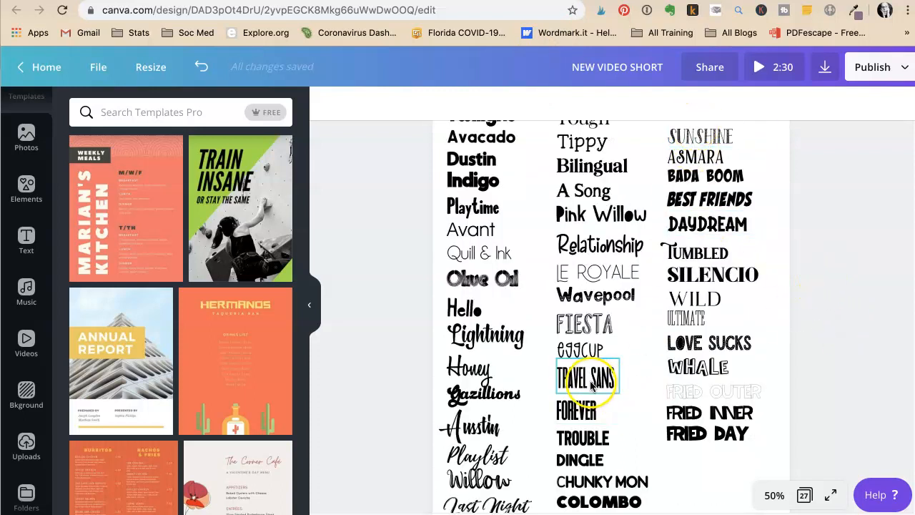
{"action": "scroll", "scroll_direction": "down", "scroll_amount": 3}
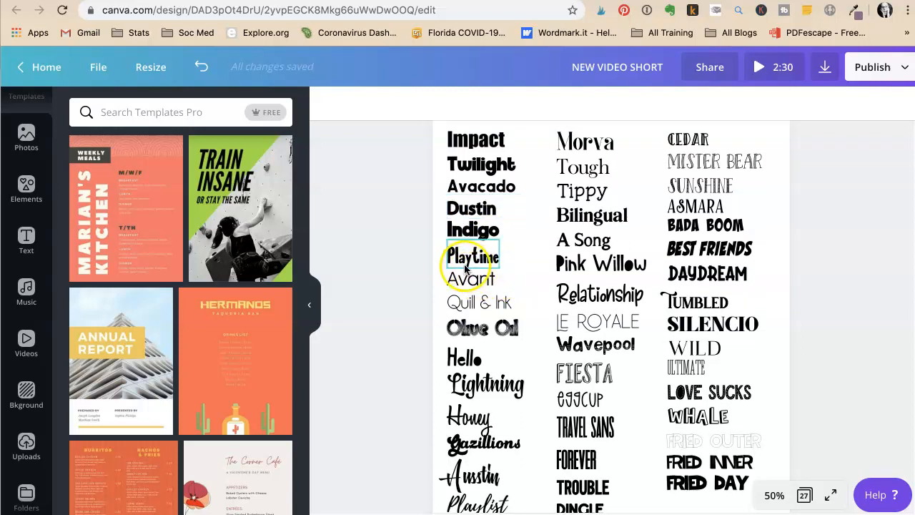
{"action": "scroll", "scroll_direction": "down", "scroll_amount": 3}
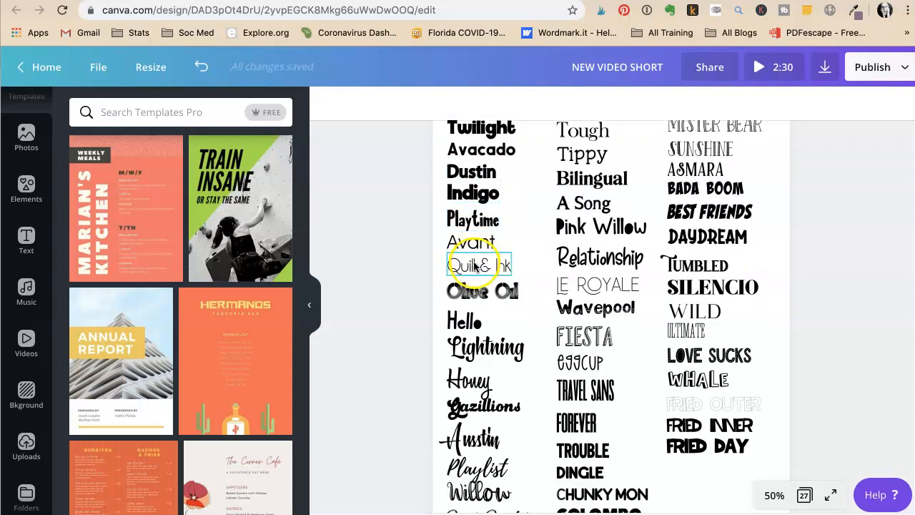
{"action": "scroll", "scroll_direction": "down", "scroll_amount": 3}
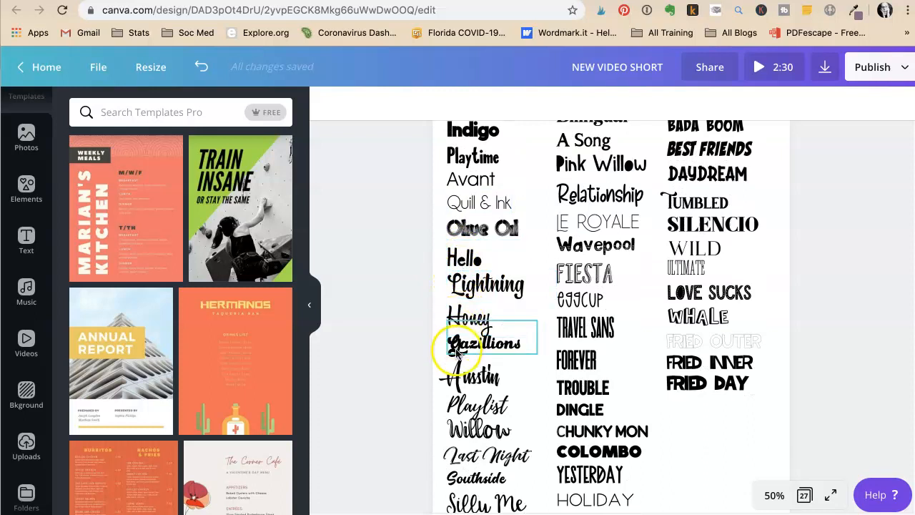
{"action": "scroll", "scroll_direction": "down", "scroll_amount": 3}
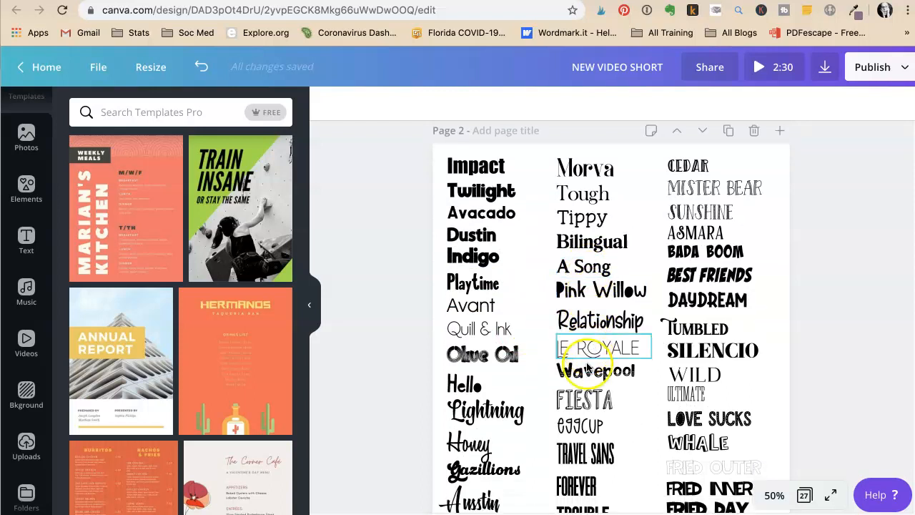
{"action": "scroll", "scroll_direction": "down", "scroll_amount": 3}
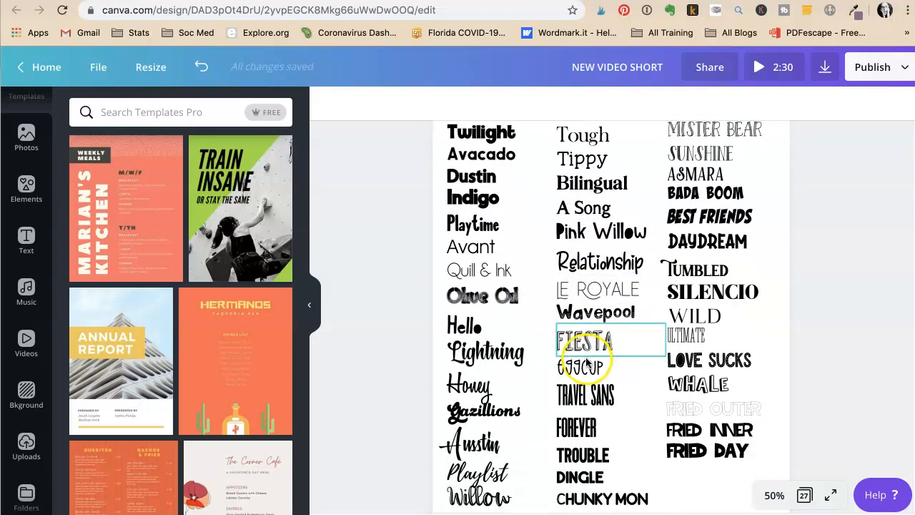
{"action": "left_click", "coordinate": [580, 367]}
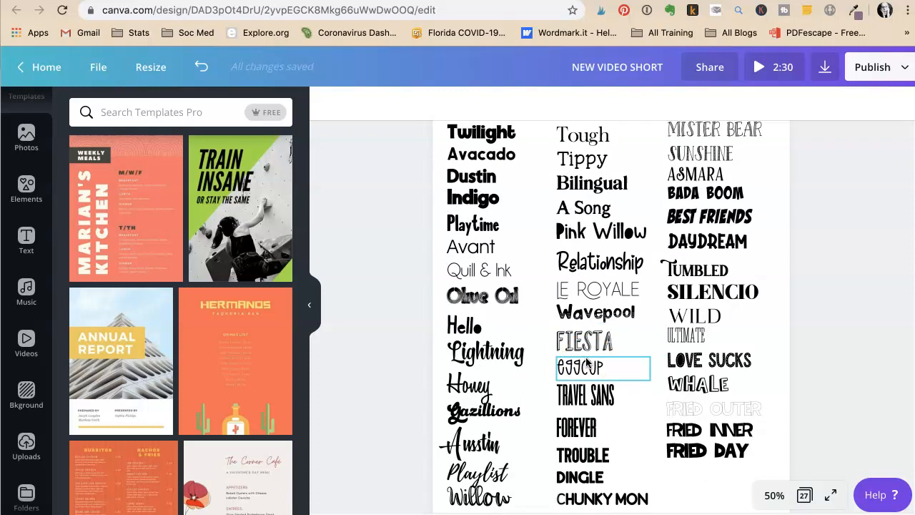
{"action": "left_click", "coordinate": [585, 342]}
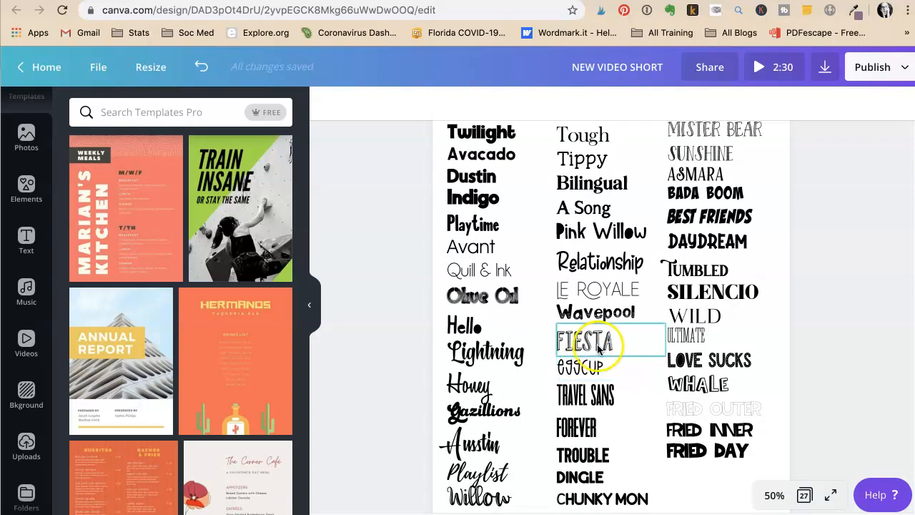
{"action": "scroll", "scroll_direction": "down", "scroll_amount": 3}
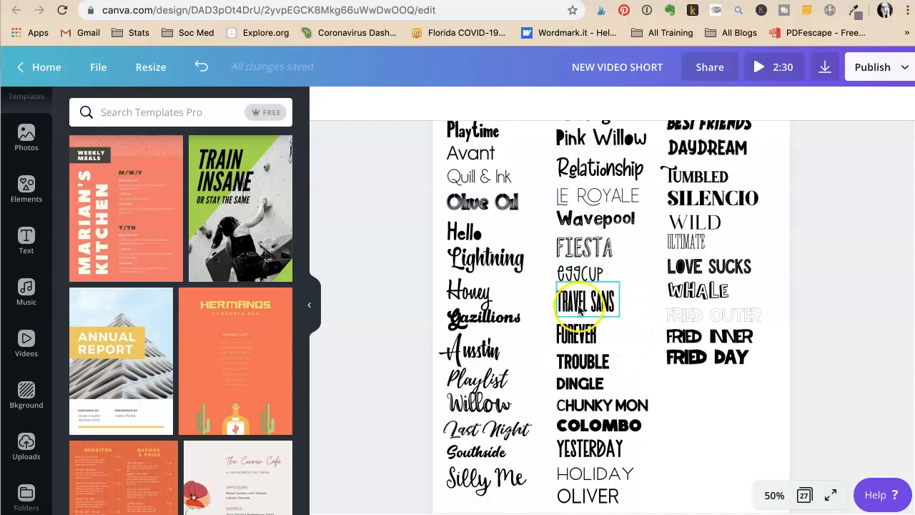
{"action": "mouse_move", "coordinate": [579, 371]}
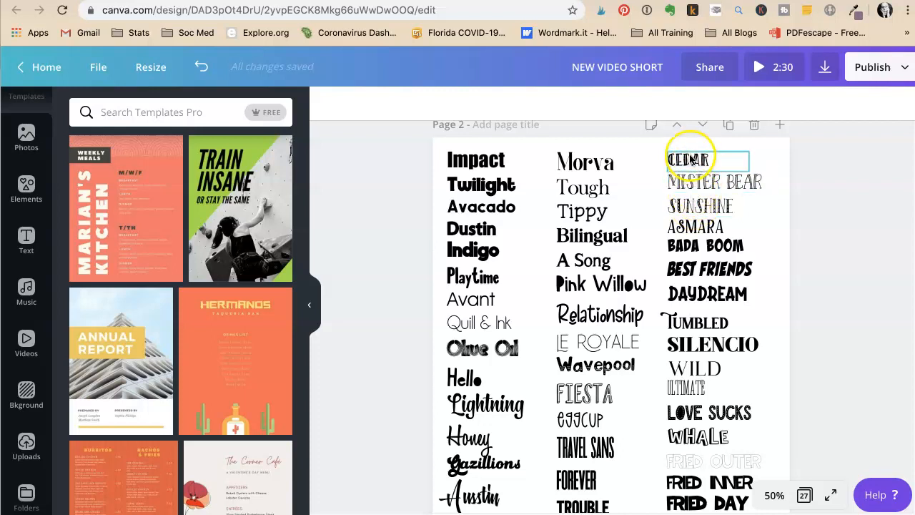
{"action": "left_click", "coordinate": [714, 181]}
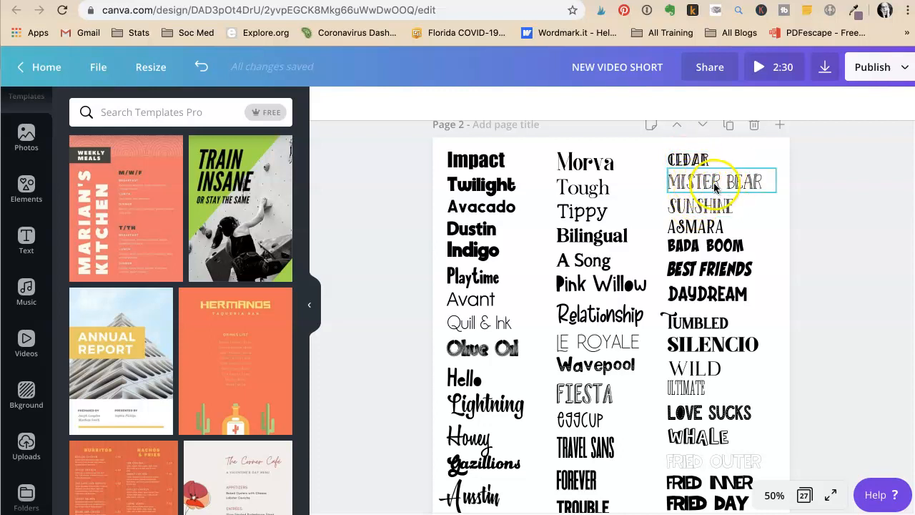
{"action": "left_click", "coordinate": [700, 205]}
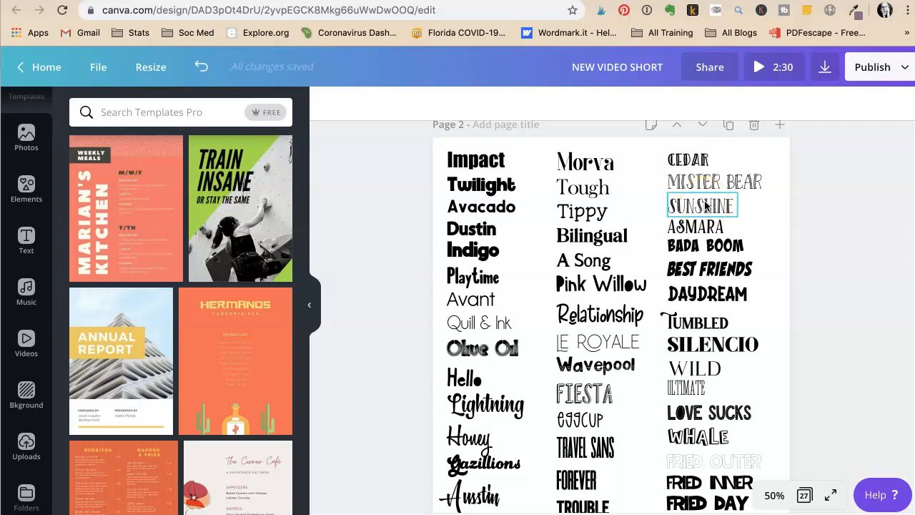
{"action": "scroll", "scroll_direction": "down", "scroll_amount": 3}
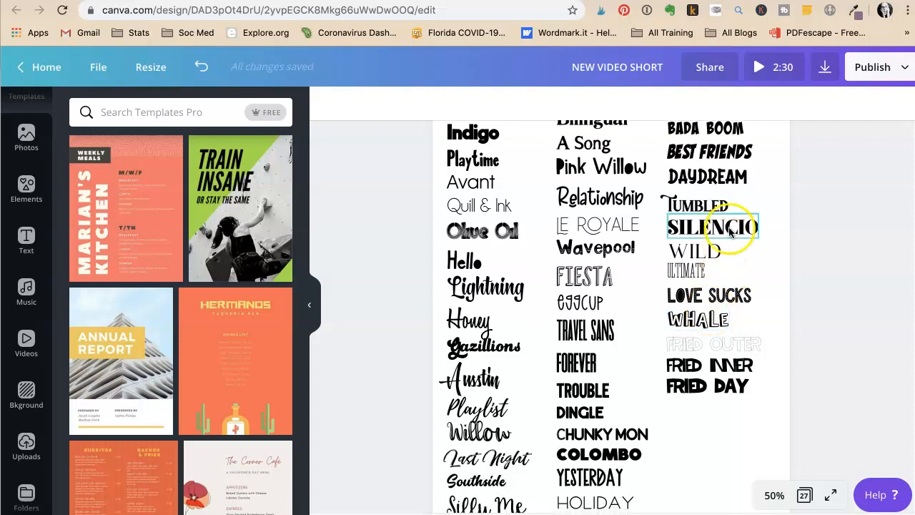
{"action": "mouse_move", "coordinate": [862, 75]}
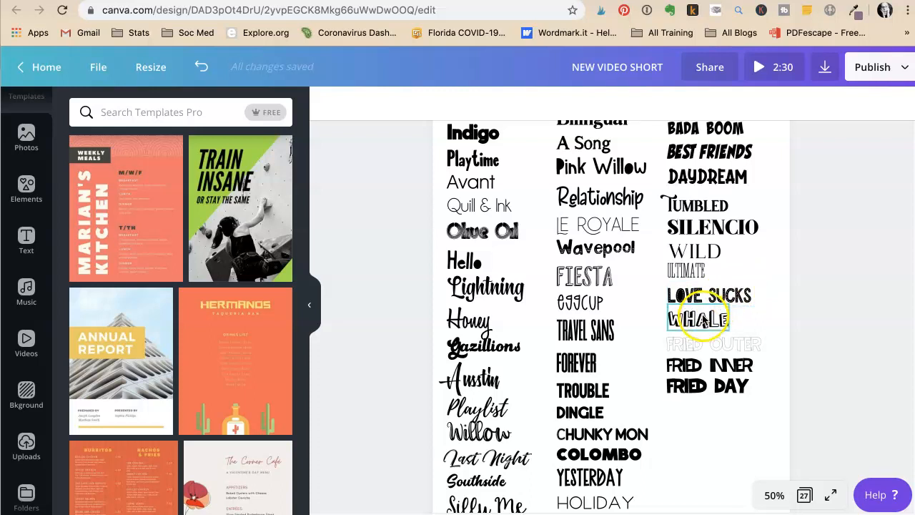
{"action": "mouse_move", "coordinate": [251, 257]}
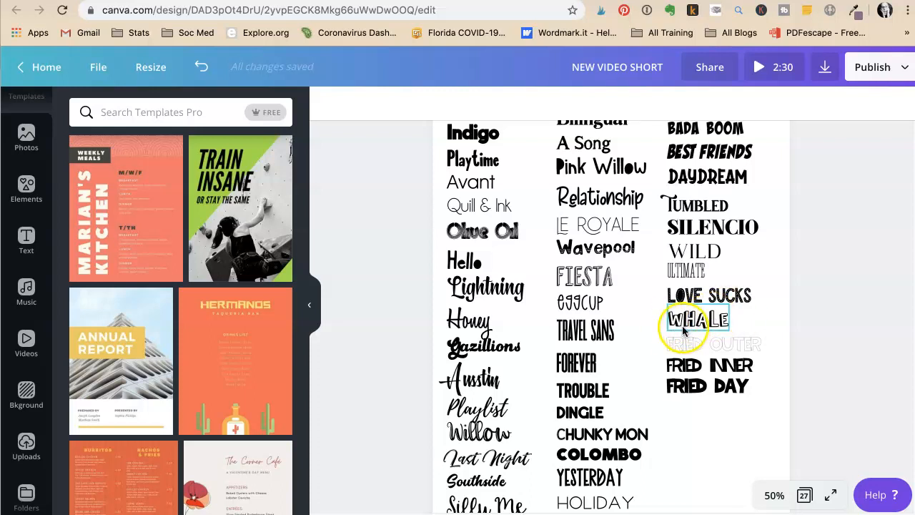
{"action": "mouse_move", "coordinate": [804, 308]}
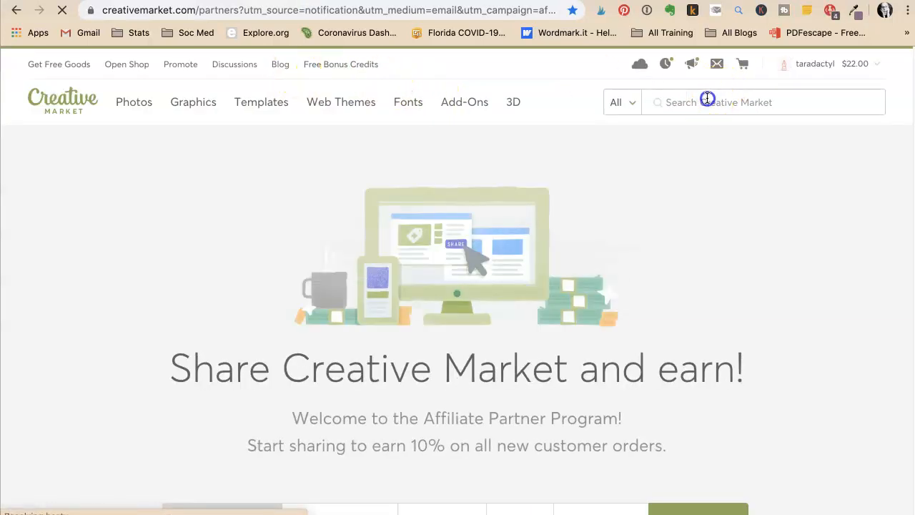
Step: Search Creative Market for 'font bundle' and scroll through the priced bundle listings
{"action": "type", "text": "font bundle"}
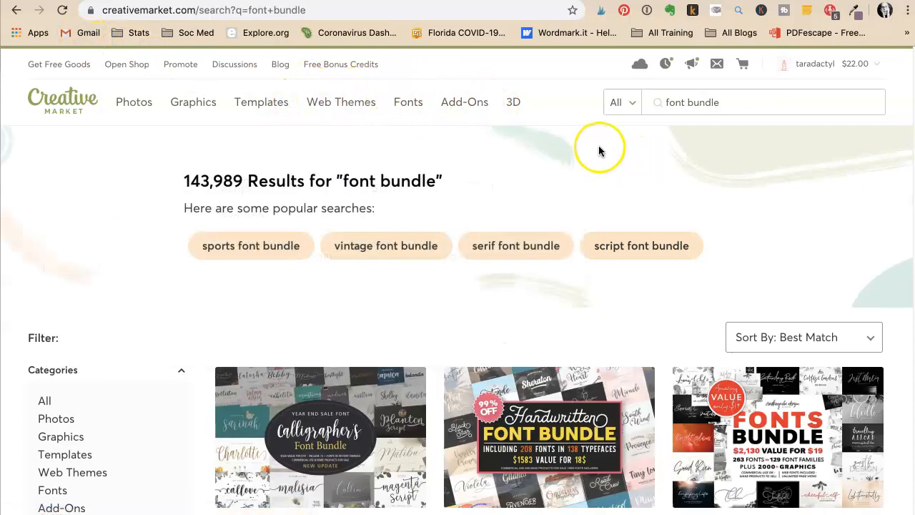
{"action": "scroll", "scroll_direction": "down", "scroll_amount": 3}
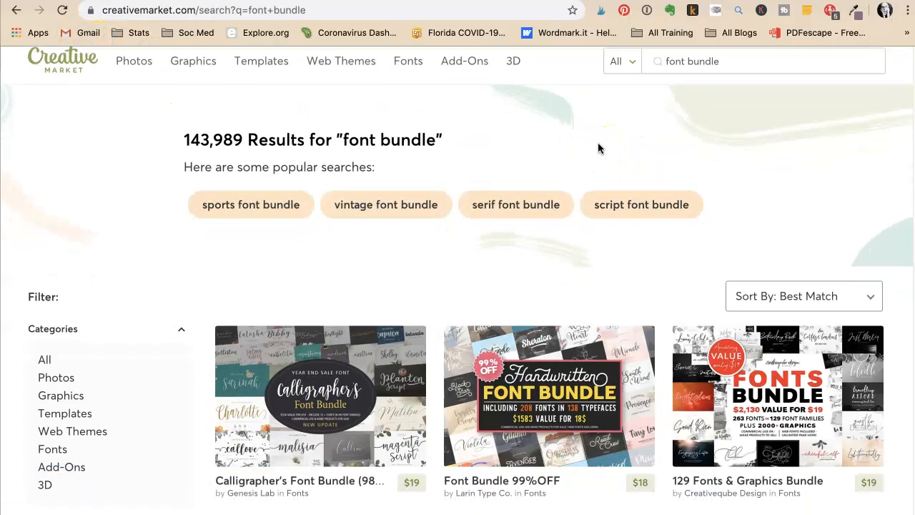
{"action": "scroll", "scroll_direction": "down", "scroll_amount": 3}
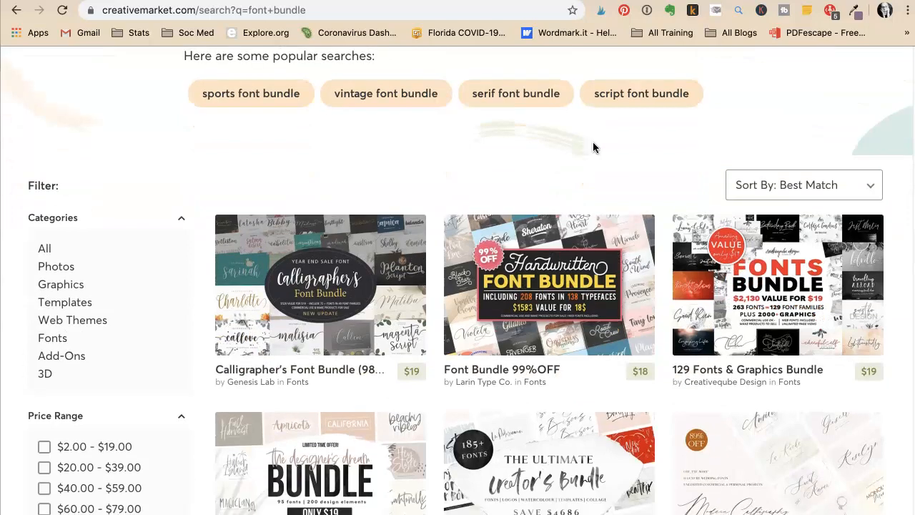
{"action": "scroll", "scroll_direction": "down", "scroll_amount": 3}
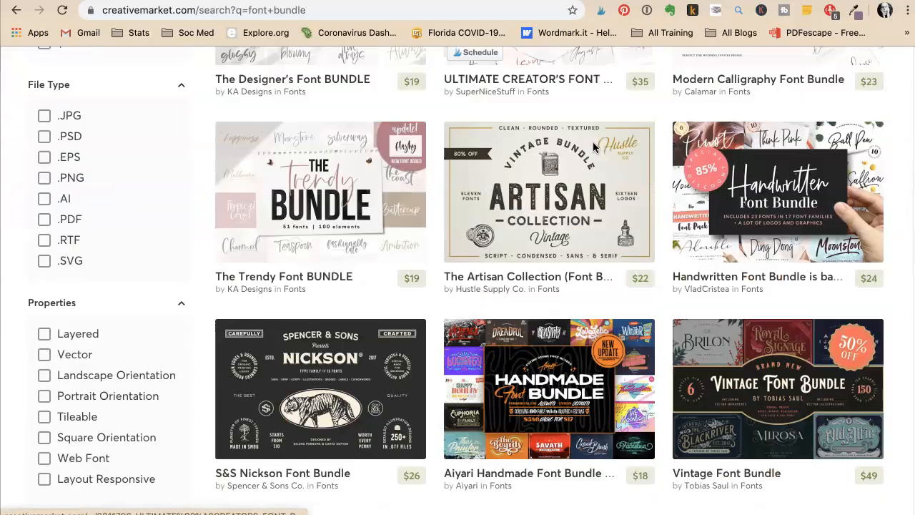
{"action": "scroll", "scroll_direction": "down", "scroll_amount": 3}
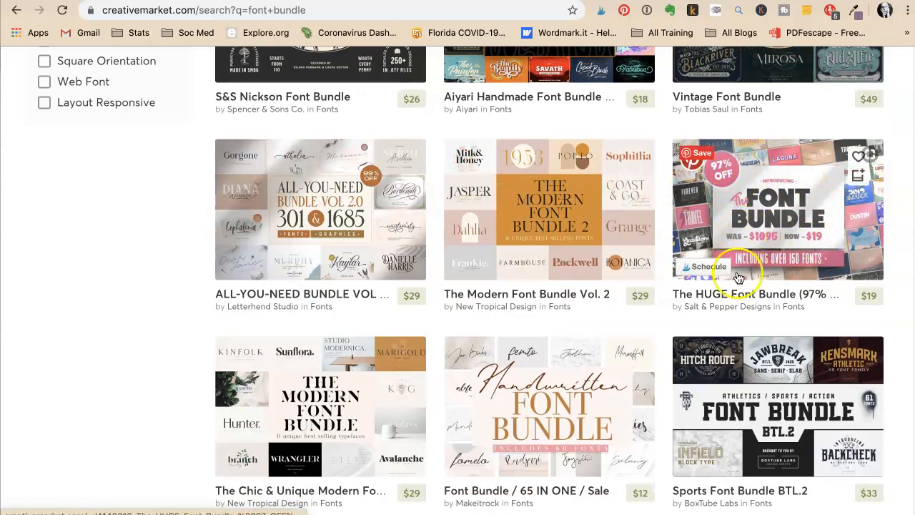
{"action": "mouse_move", "coordinate": [768, 243]}
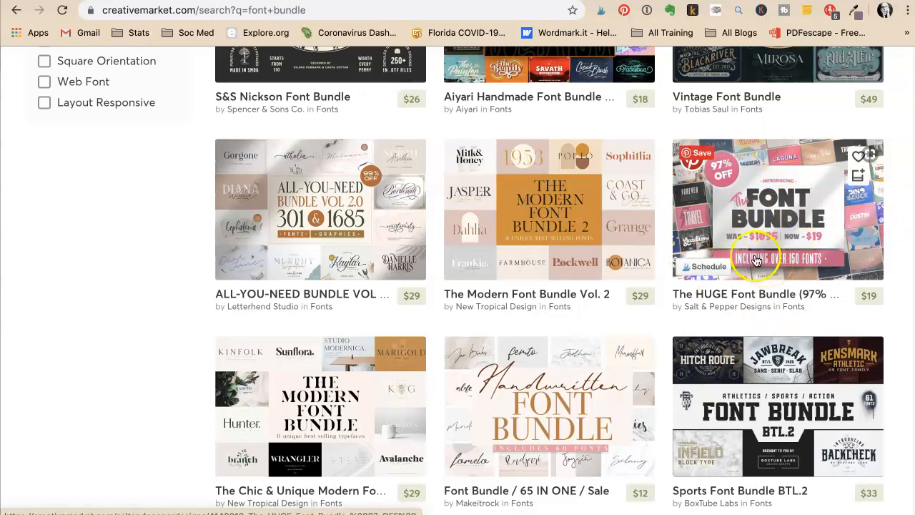
{"action": "mouse_move", "coordinate": [804, 297]}
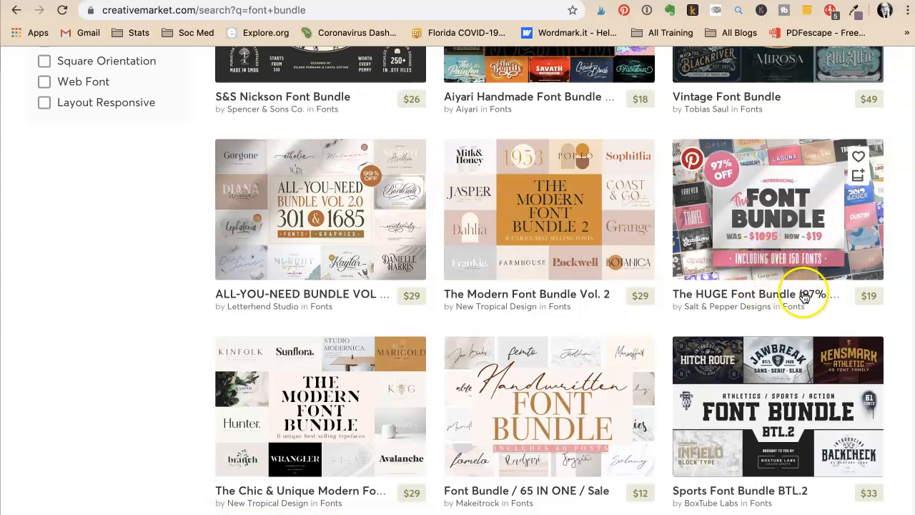
{"action": "mouse_move", "coordinate": [878, 300]}
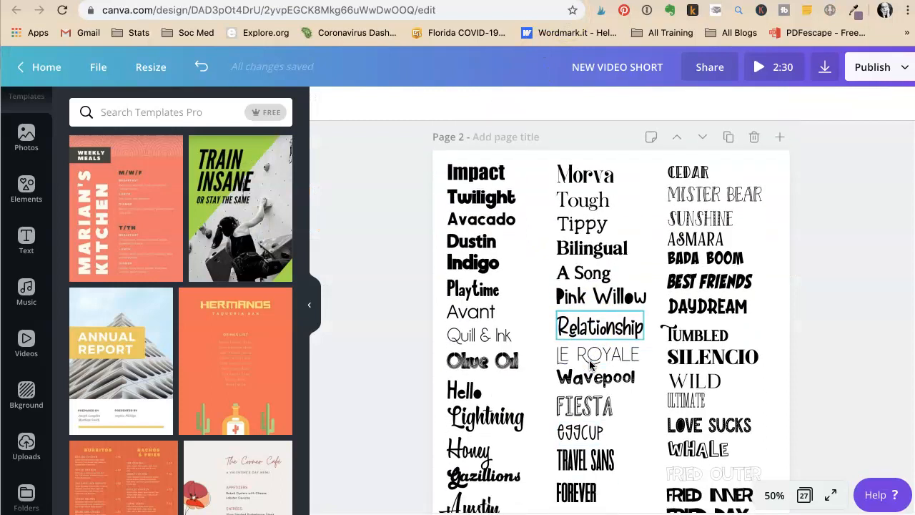
Step: Scroll the Canva design's page 2 to view its three-column font name sheet
{"action": "scroll", "scroll_direction": "down", "scroll_amount": 3}
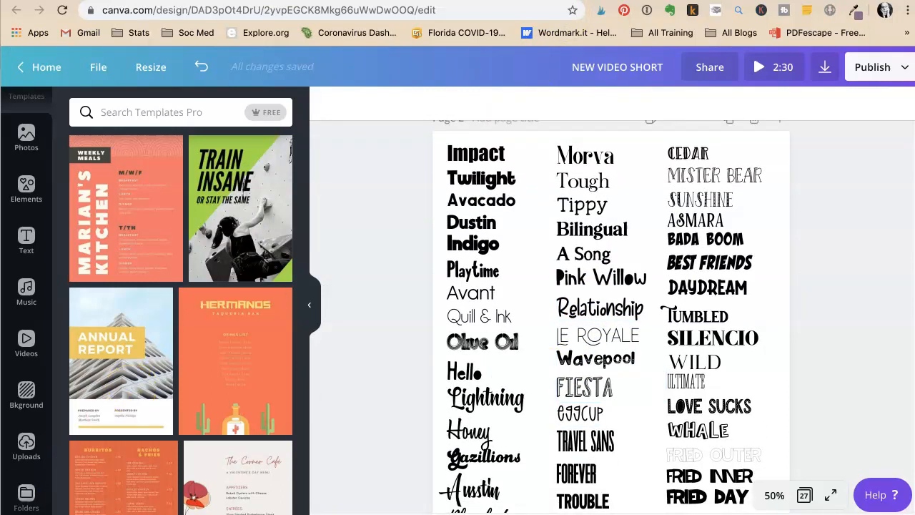